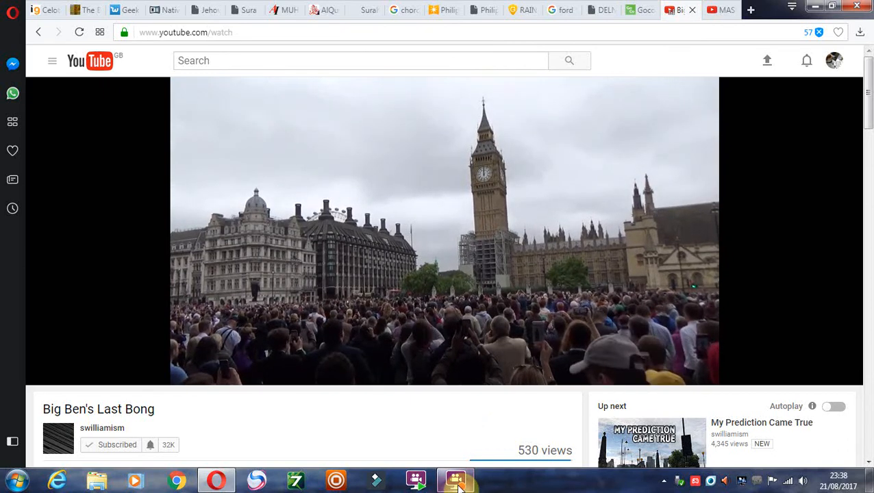
Go back from the Big Ben's Last Bong video to the Revelation 12 sign search results.
left_click(455, 479)
type("23 september 2017 sign in the heaven revelation 12")
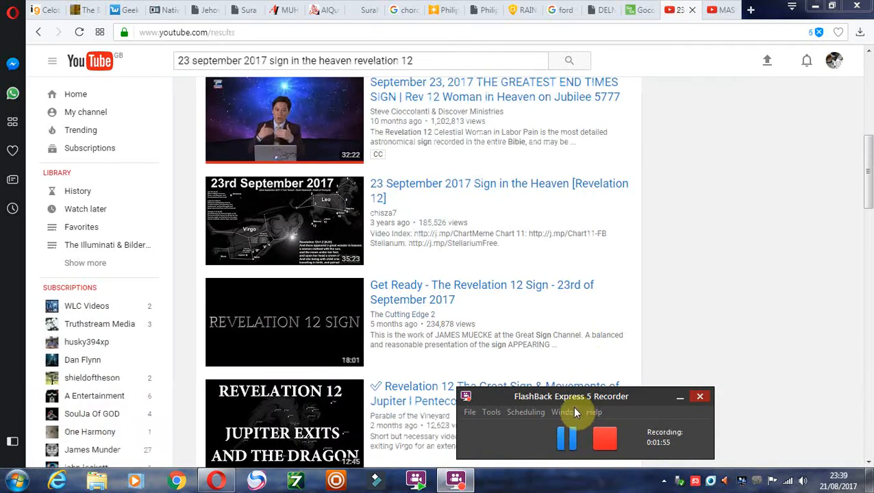
scroll("down", 3)
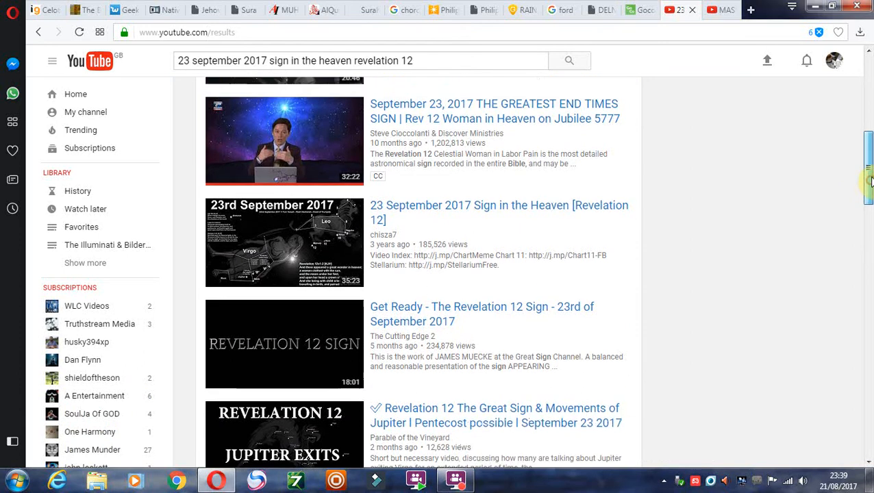
scroll("up", 3)
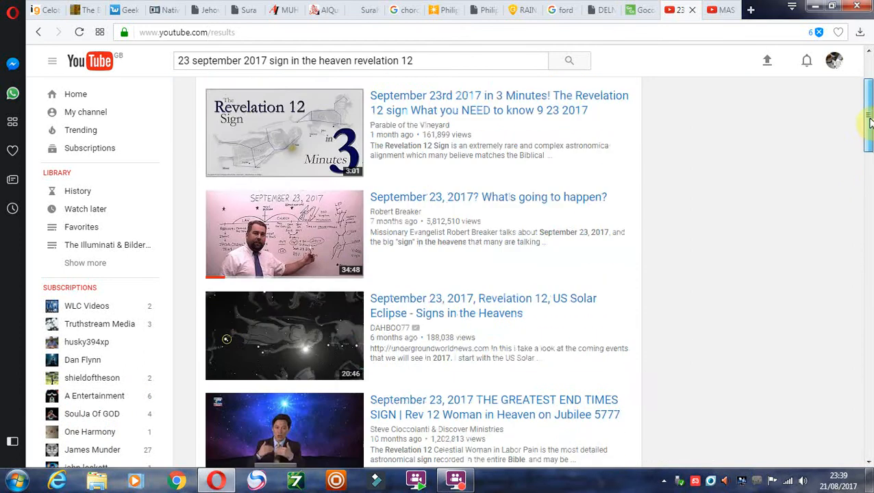
scroll("down", 3)
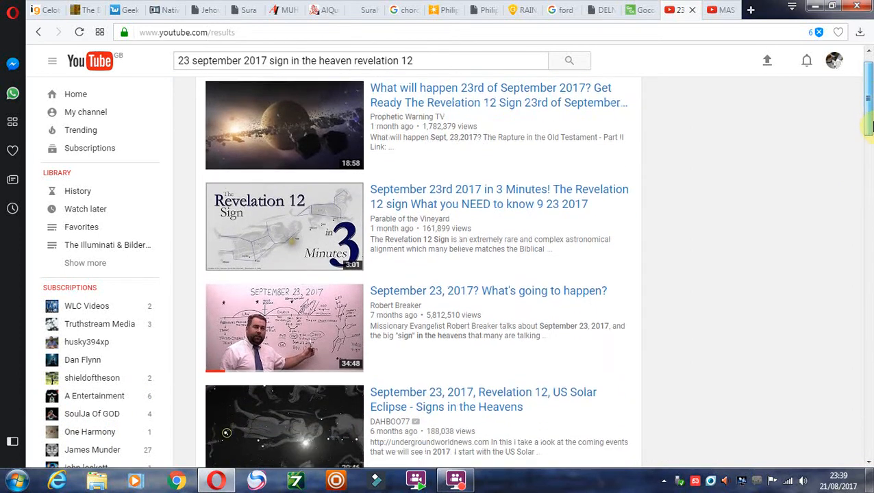
scroll("down", 3)
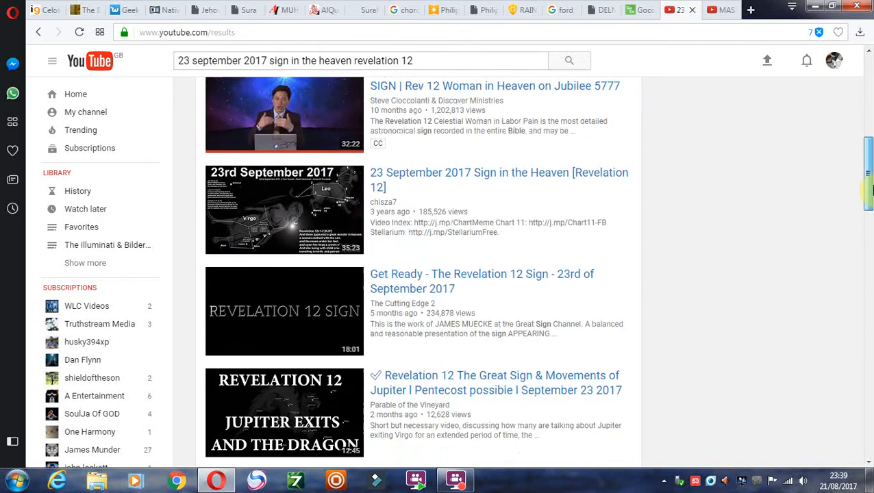
scroll("down", 3)
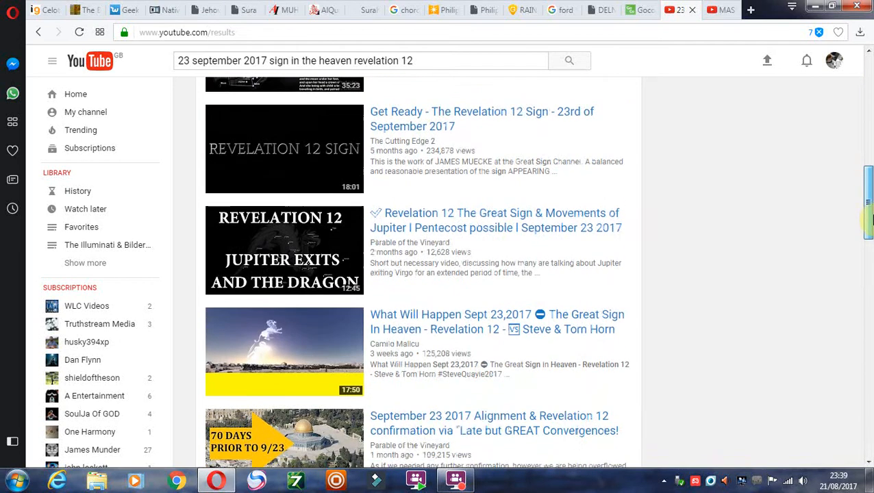
scroll("down", 3)
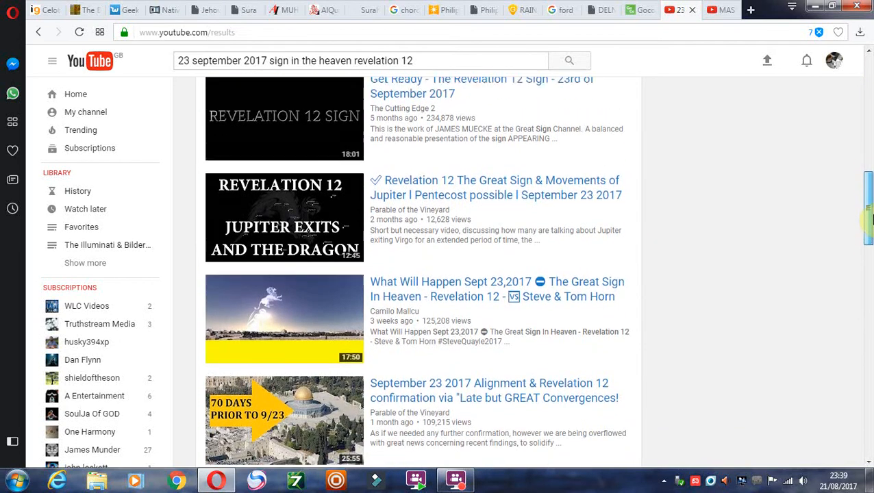
scroll("down", 3)
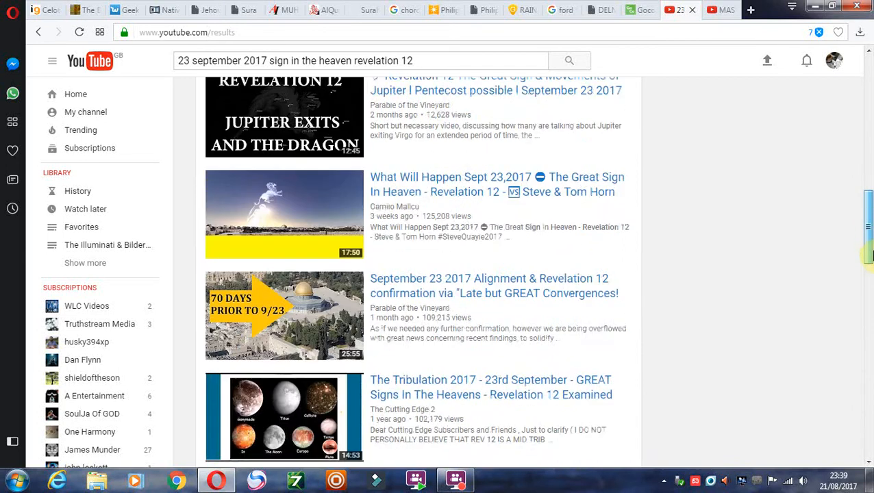
scroll("down", 3)
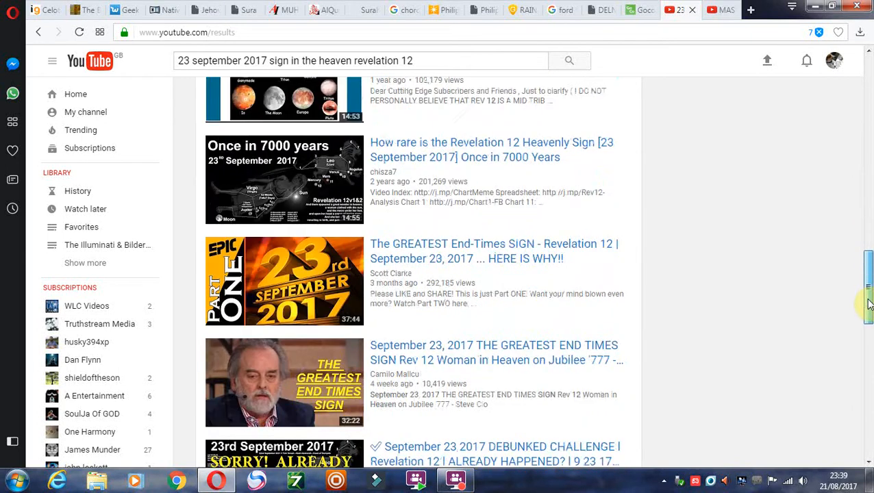
scroll("down", 3)
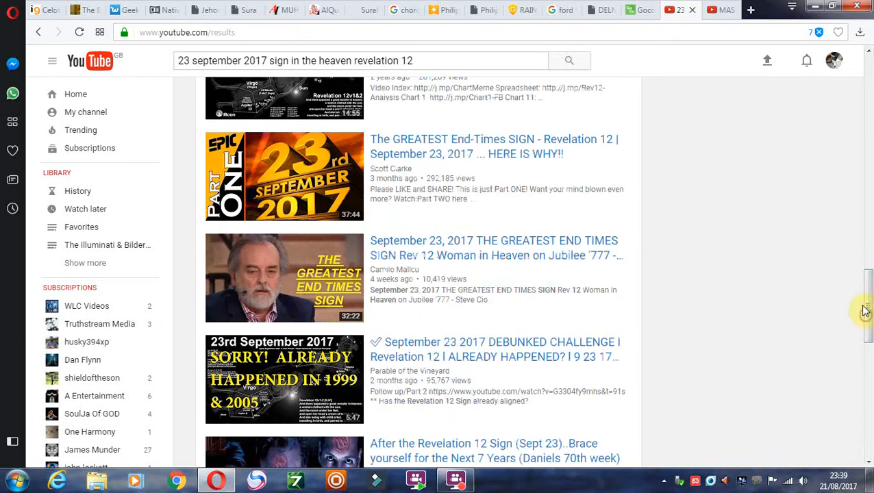
scroll("down", 3)
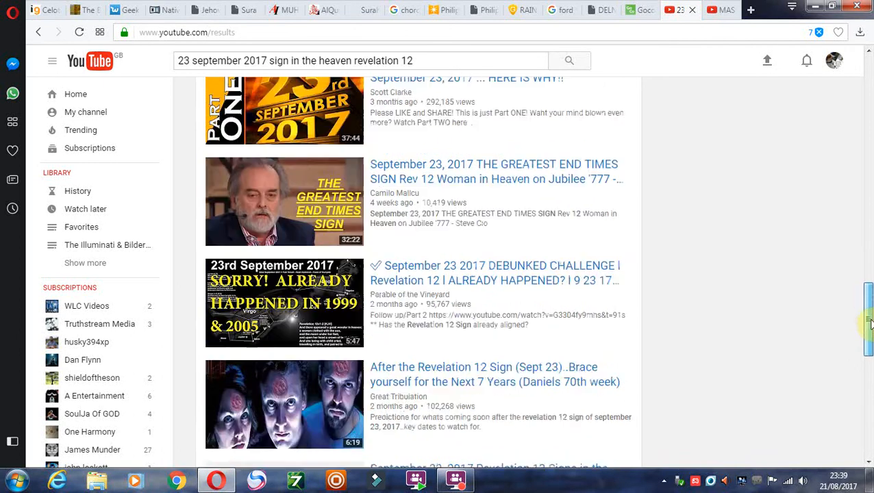
scroll("down", 3)
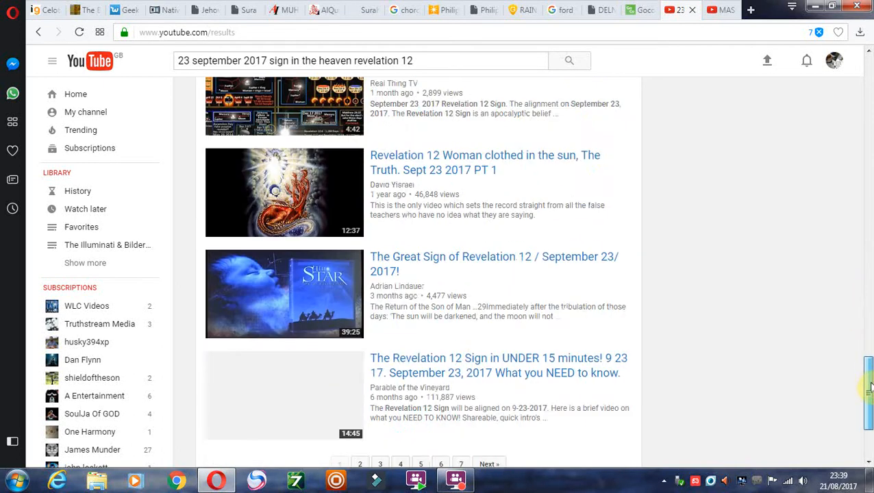
scroll("down", 3)
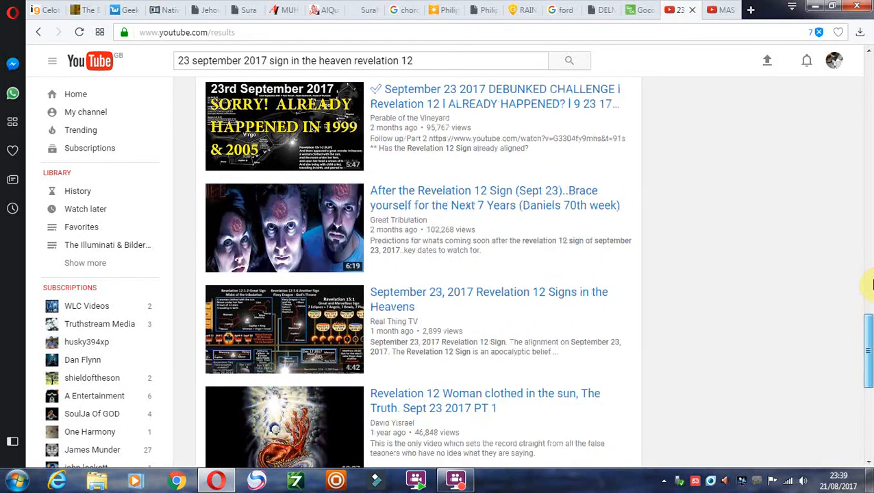
scroll("down", 3)
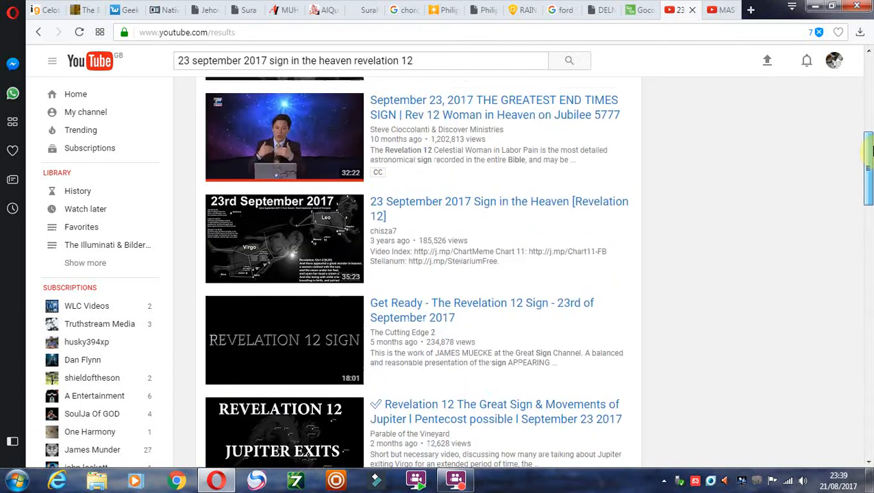
scroll("down", 3)
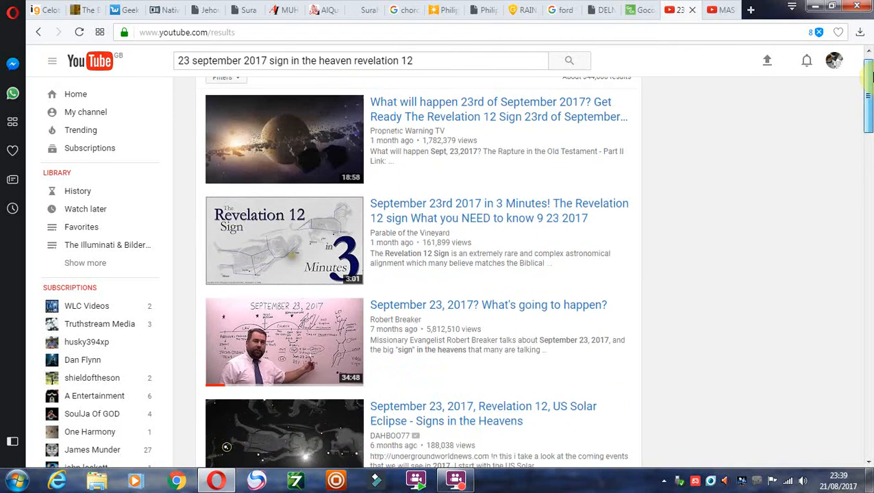
scroll("down", 3)
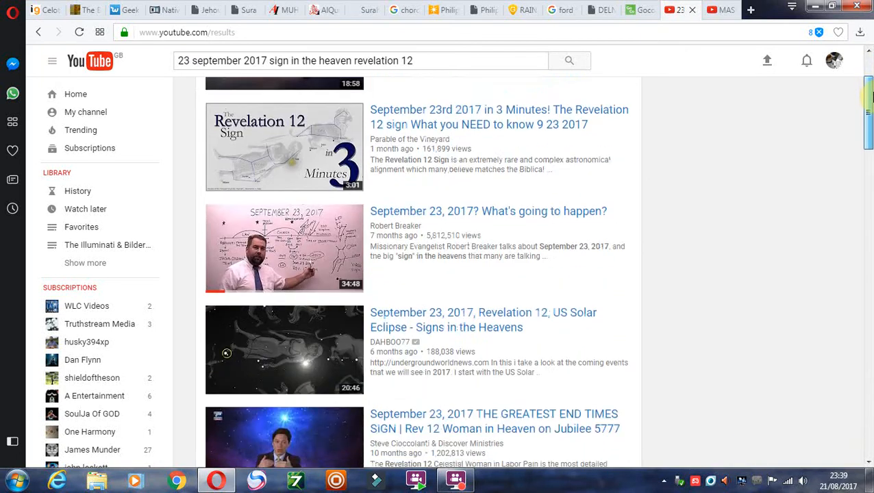
scroll("down", 3)
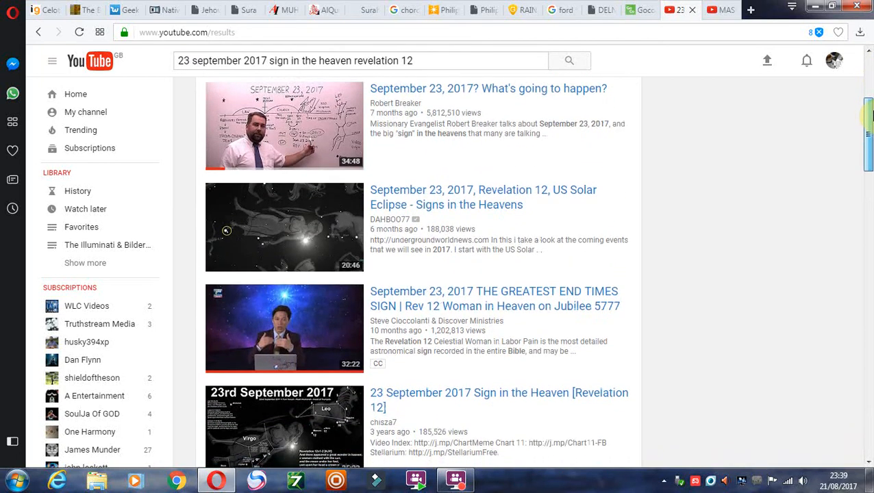
scroll("down", 3)
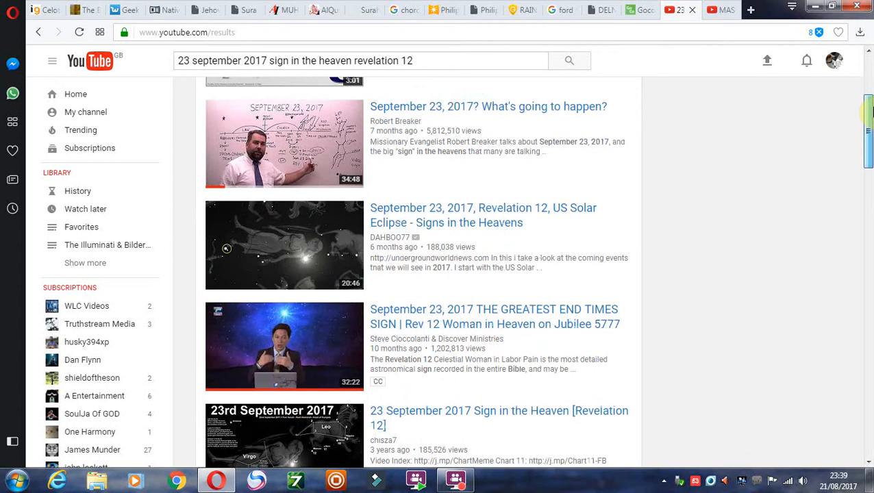
scroll("down", 3)
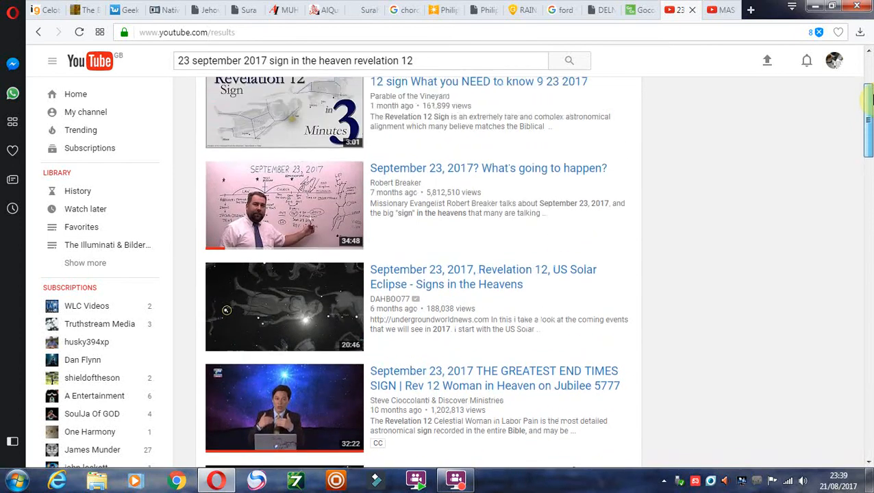
scroll("down", 3)
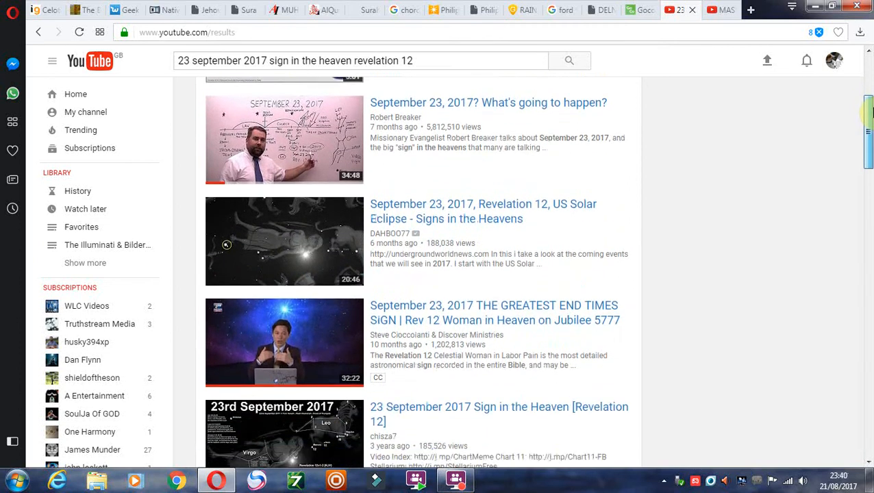
scroll("up", 3)
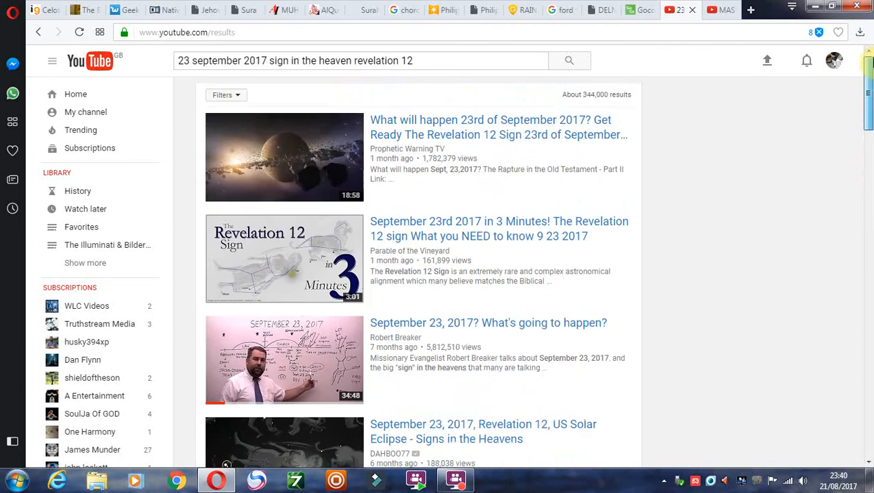
scroll("down", 3)
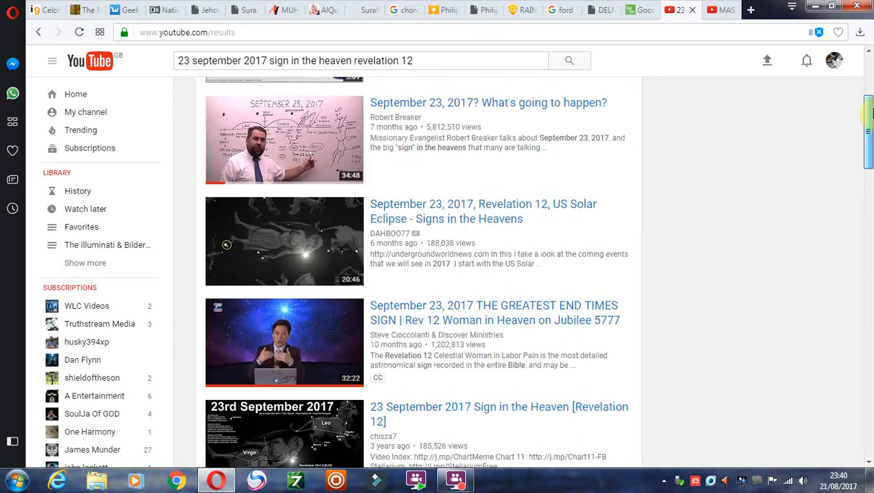
scroll("down", 3)
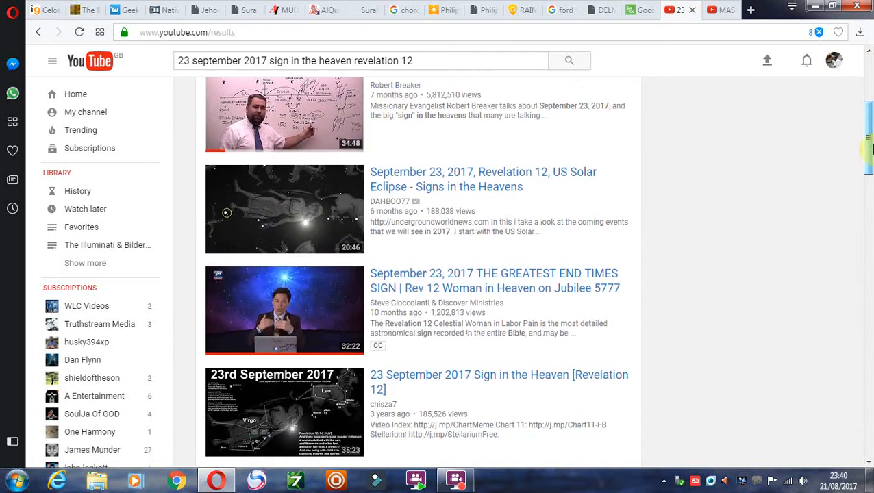
scroll("down", 3)
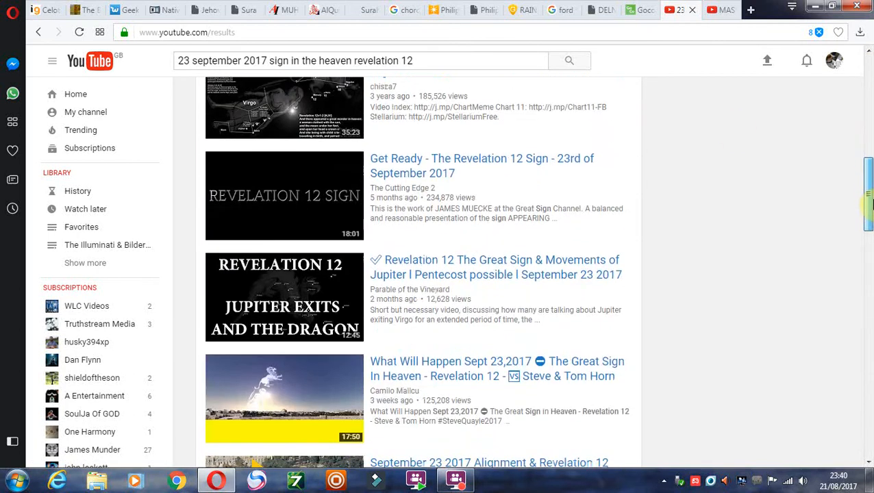
scroll("down", 3)
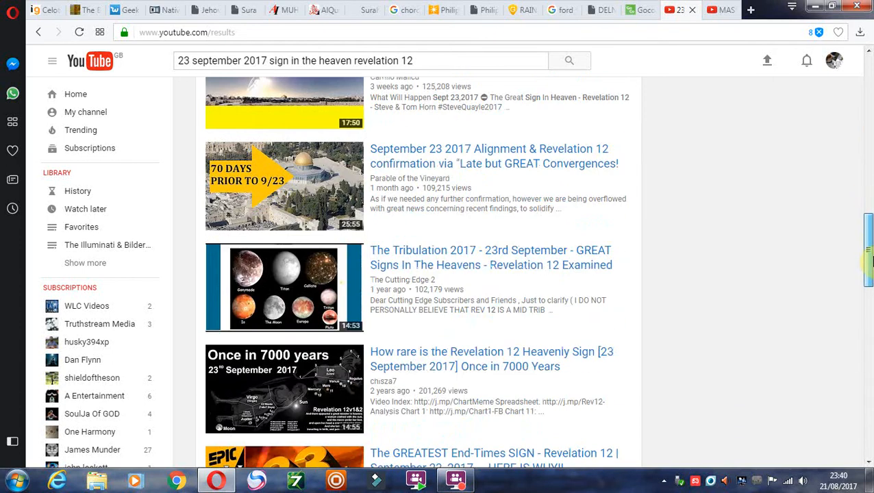
scroll("down", 3)
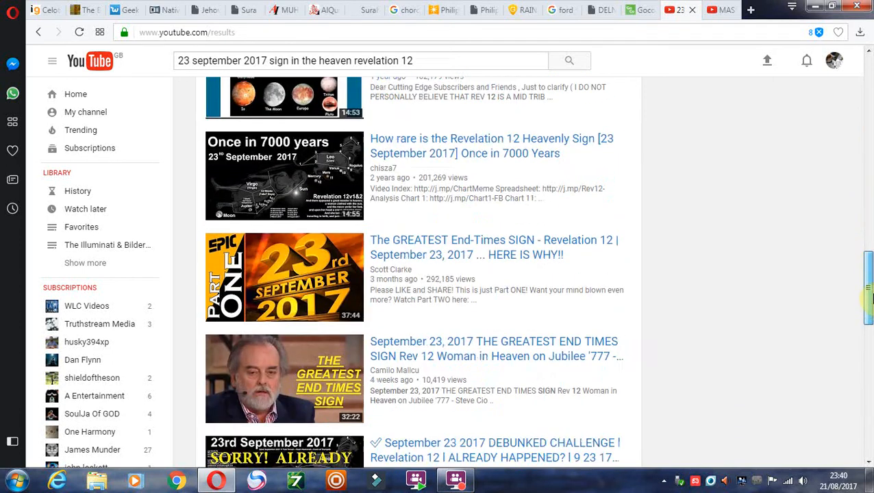
scroll("down", 3)
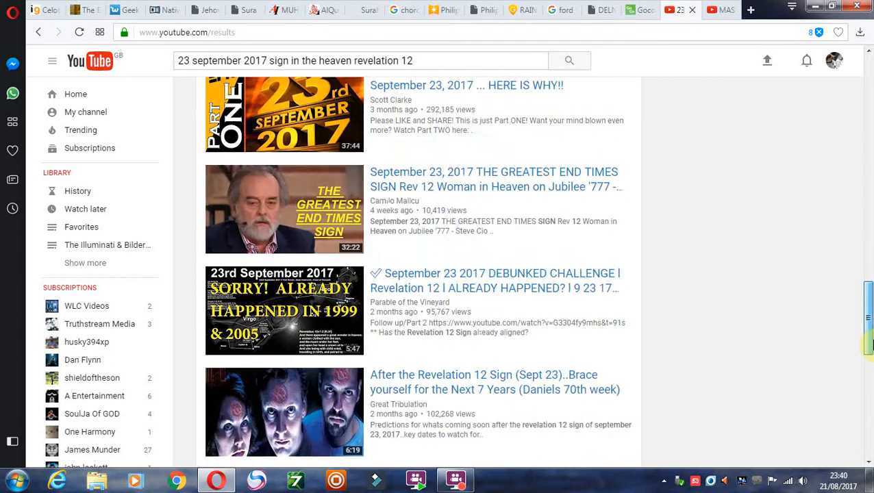
scroll("down", 3)
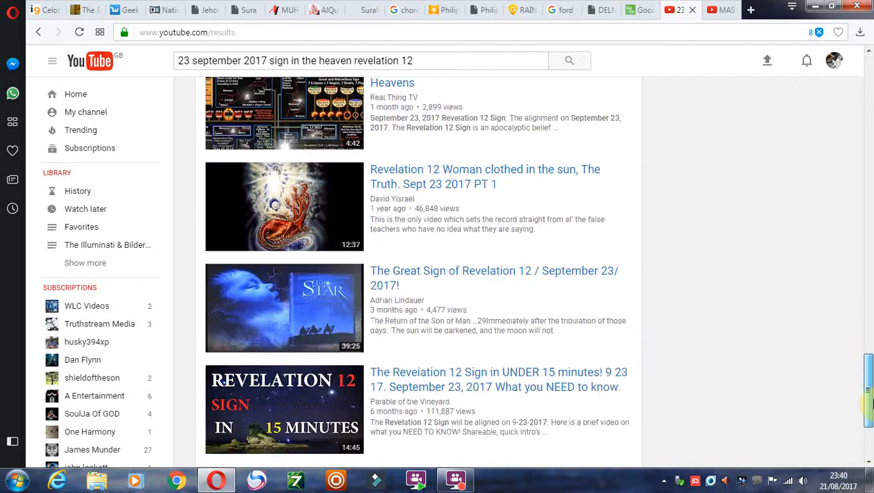
scroll("down", 3)
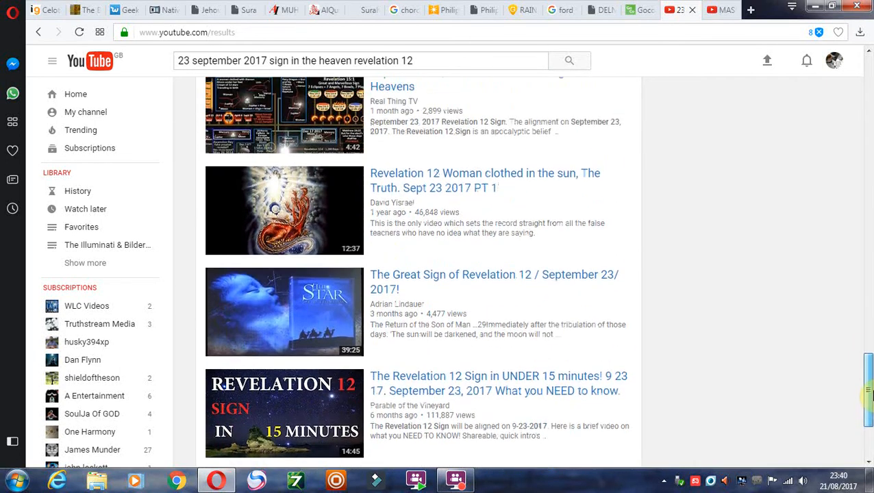
scroll("down", 3)
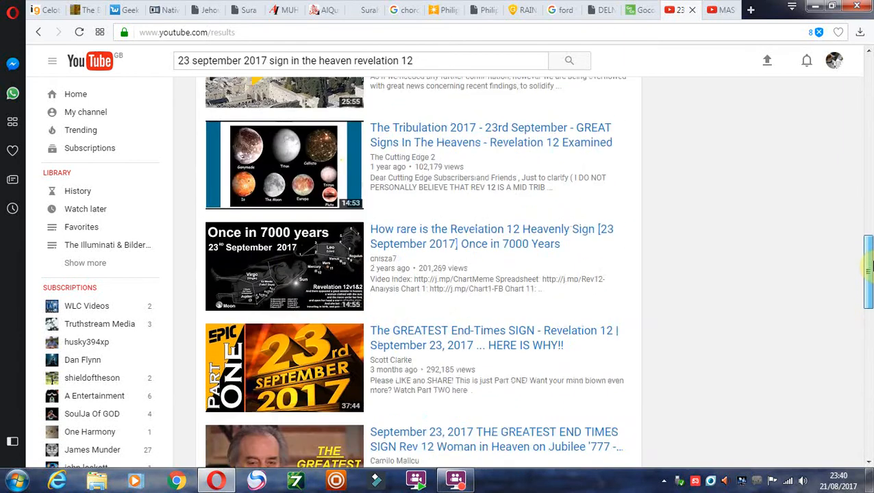
scroll("down", 3)
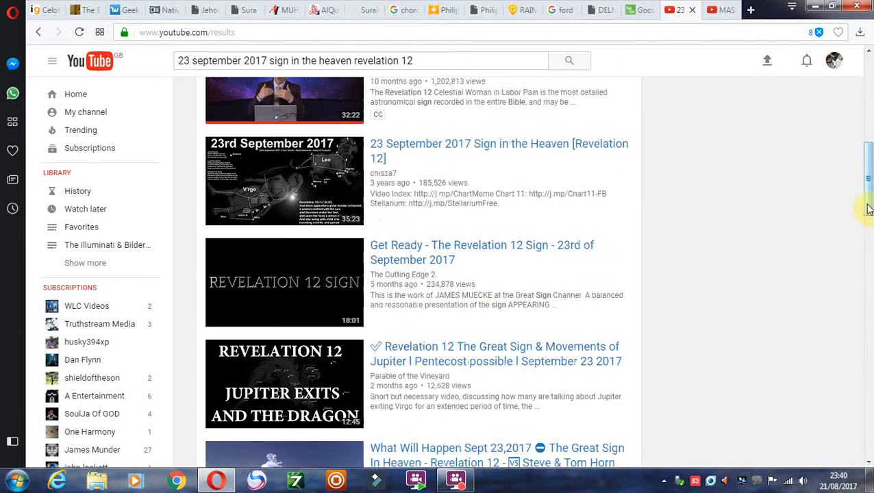
scroll("down", 3)
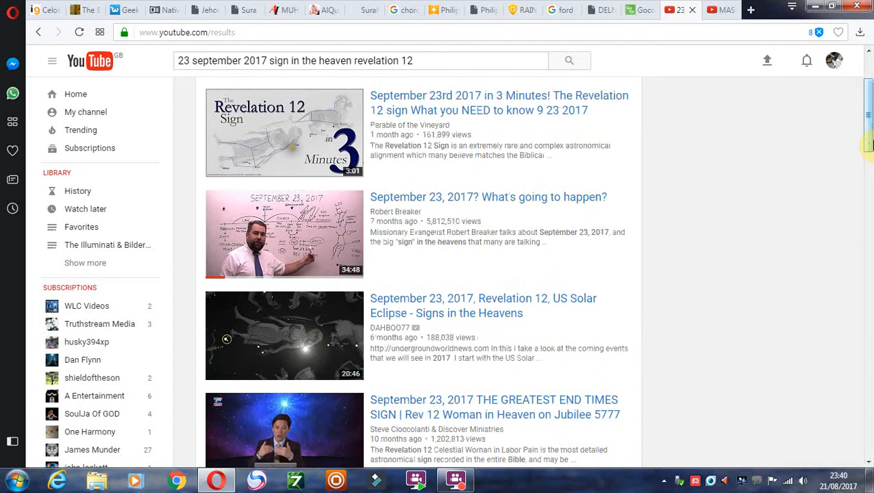
scroll("down", 3)
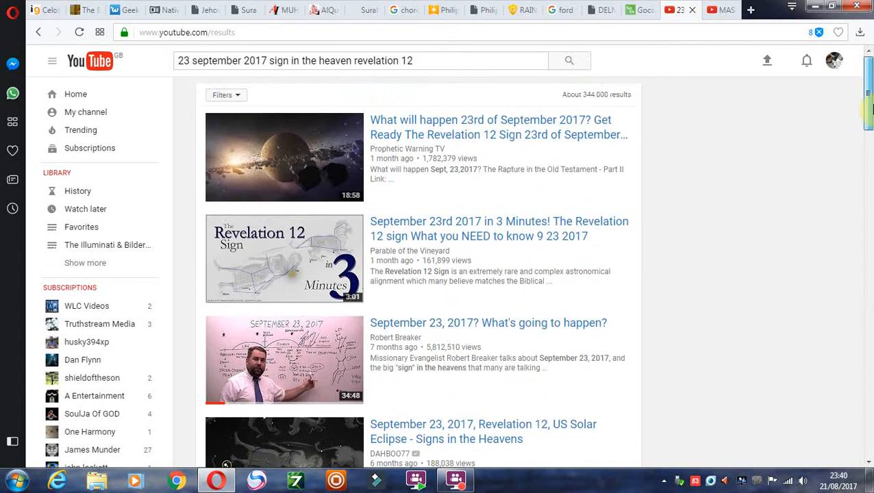
scroll("down", 3)
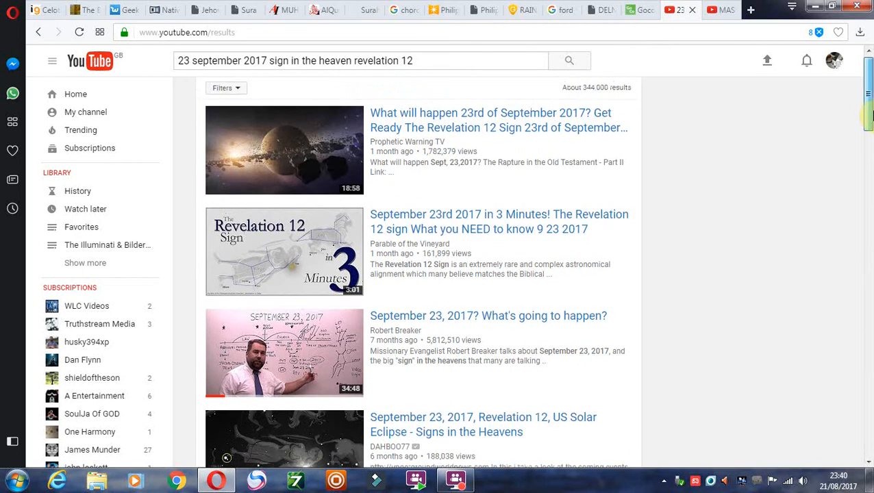
scroll("down", 3)
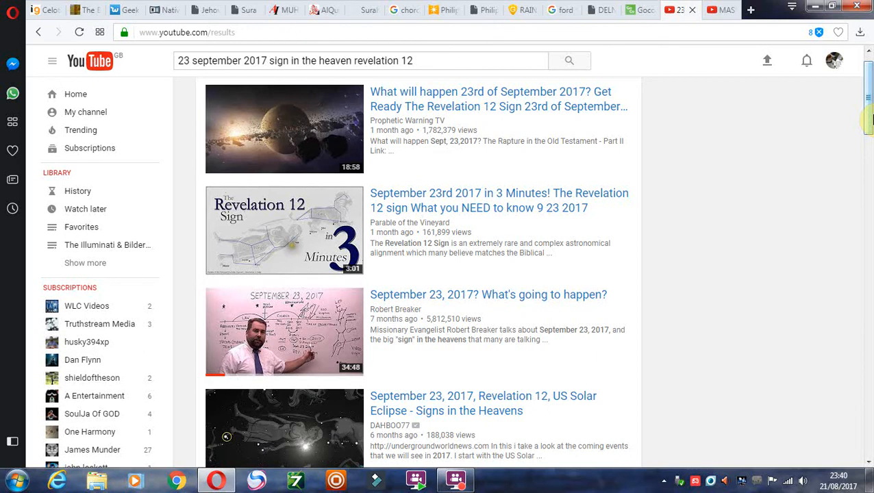
scroll("down", 3)
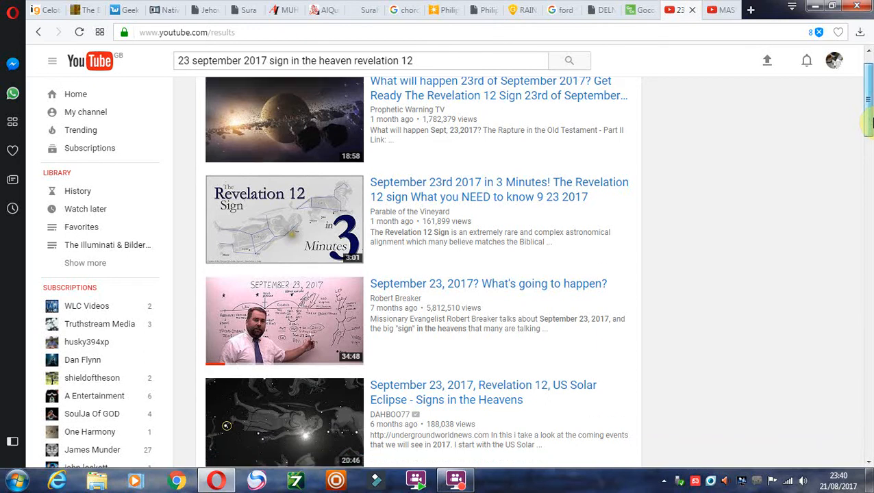
scroll("down", 3)
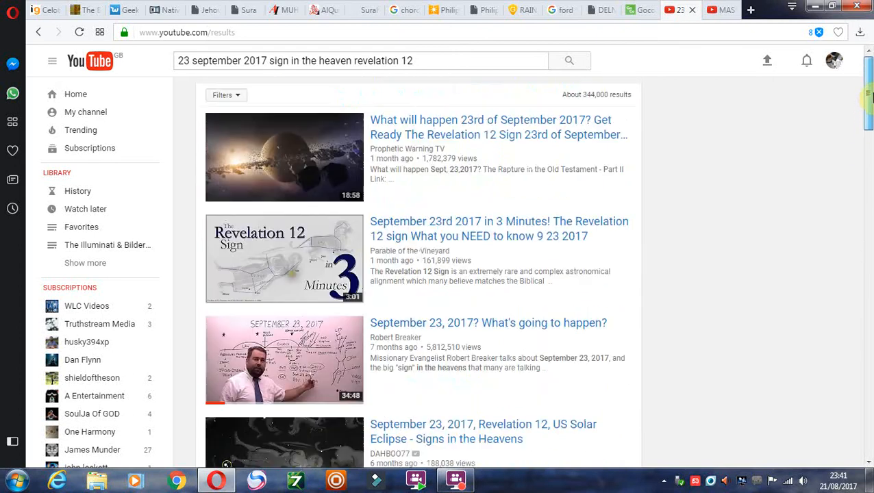
scroll("down", 3)
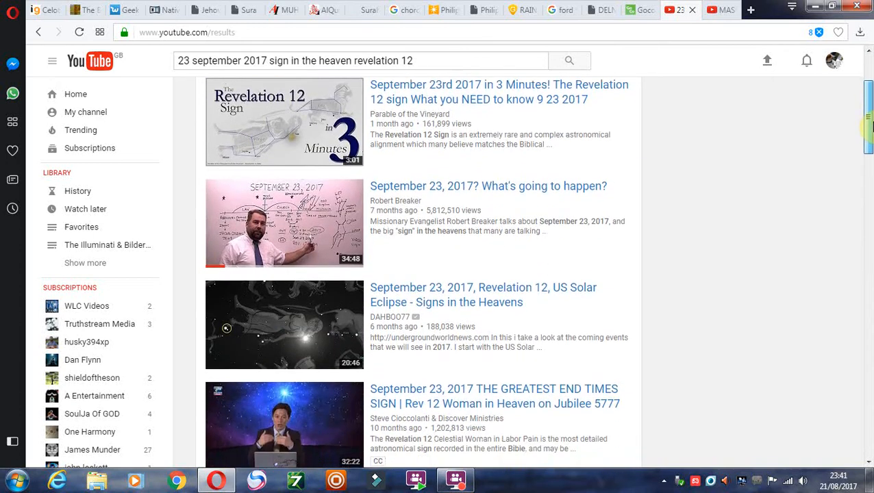
scroll("down", 3)
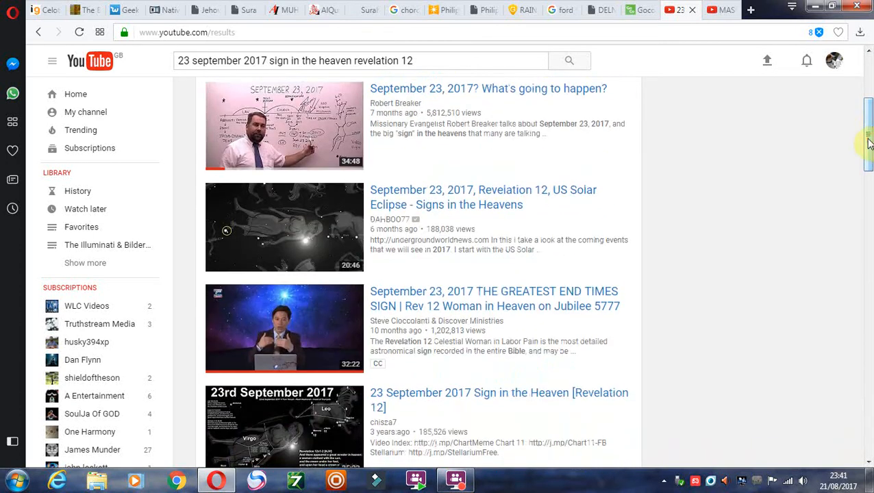
scroll("down", 3)
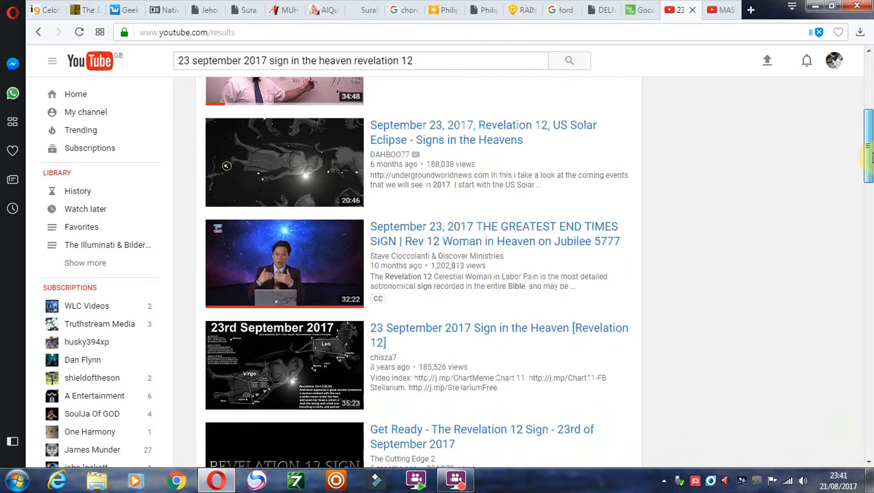
scroll("down", 3)
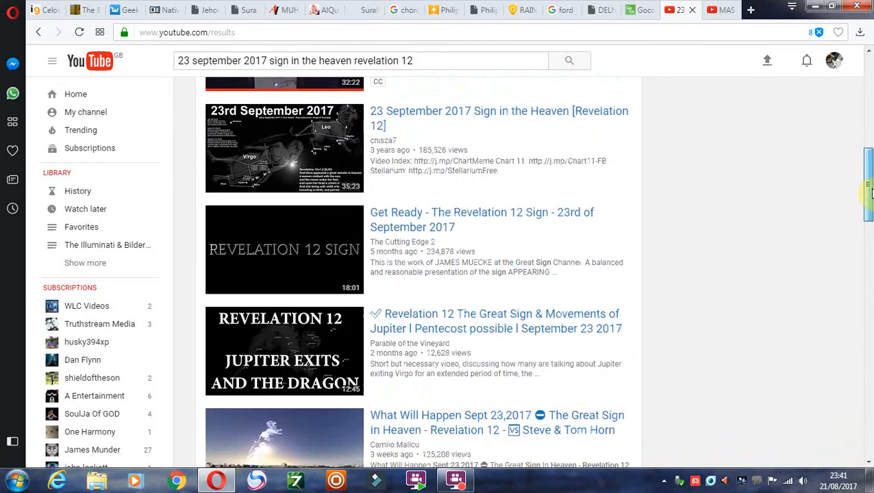
scroll("down", 3)
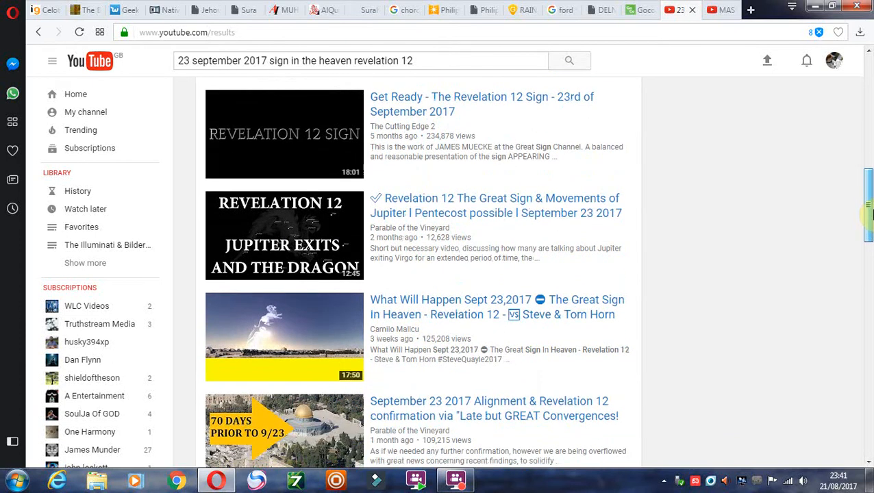
scroll("down", 3)
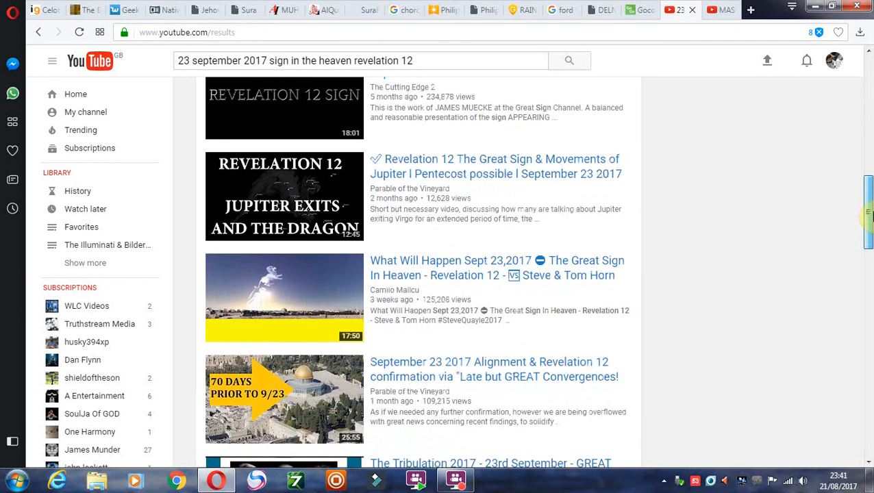
scroll("down", 3)
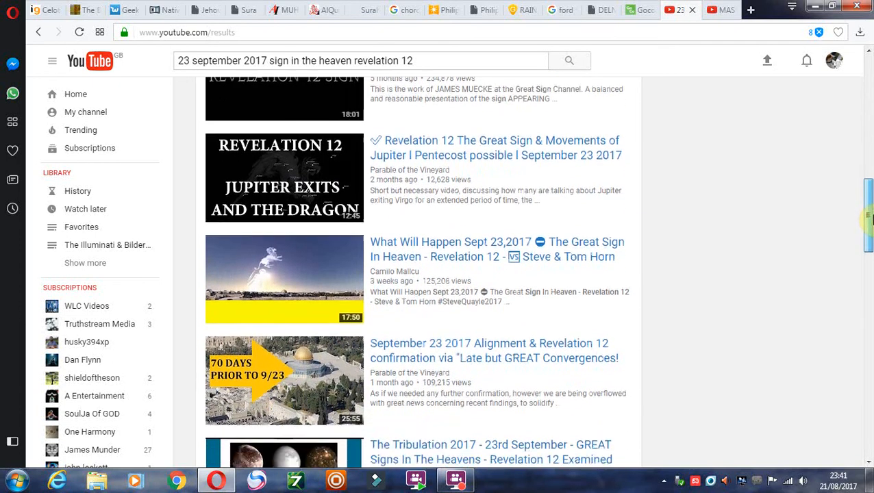
scroll("down", 3)
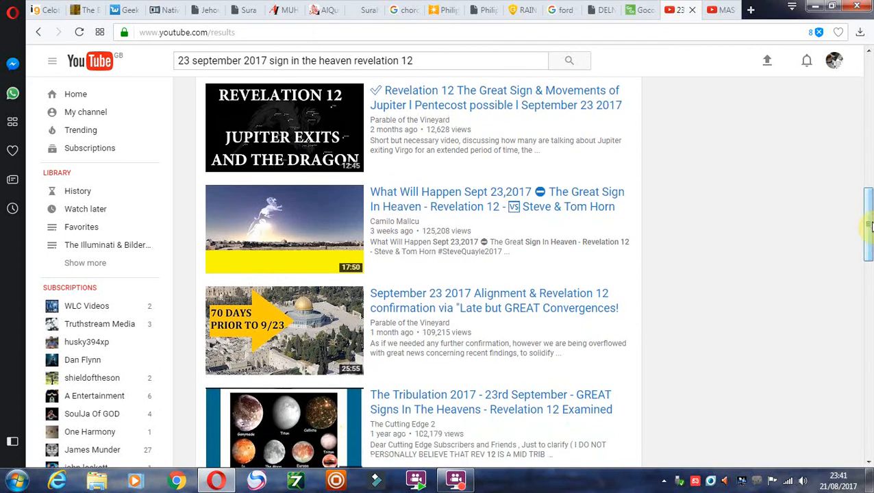
scroll("down", 3)
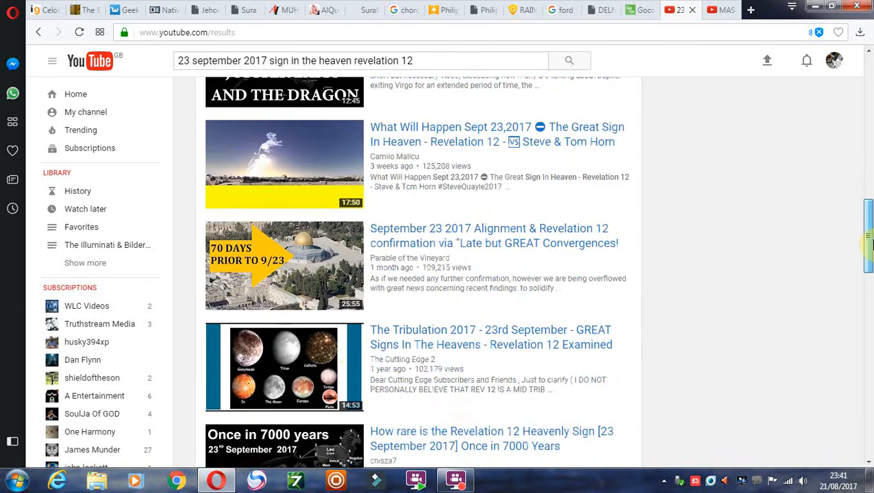
scroll("down", 3)
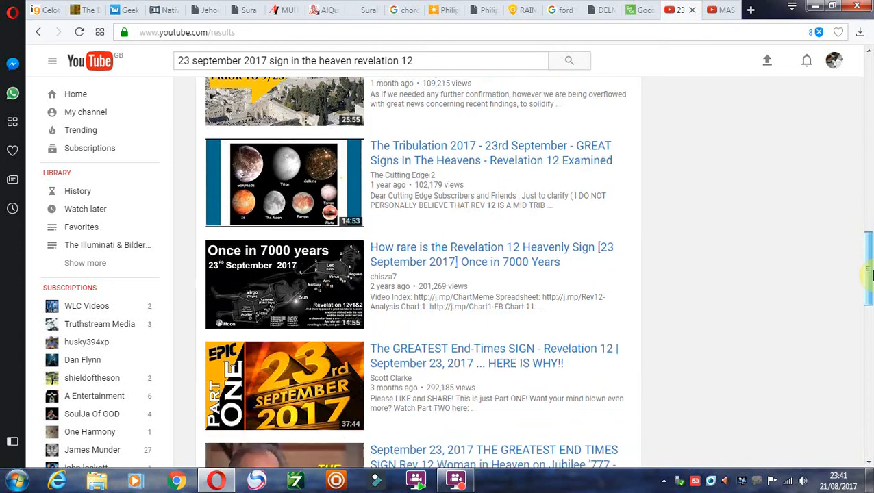
scroll("down", 3)
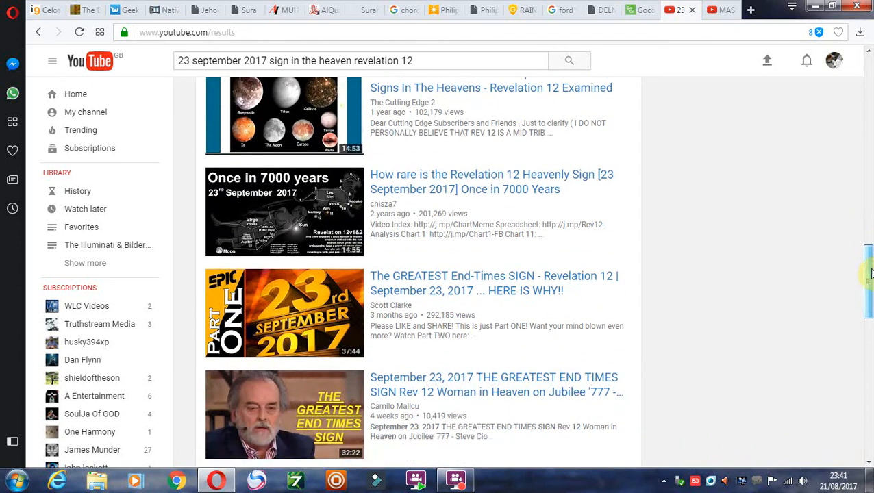
scroll("down", 3)
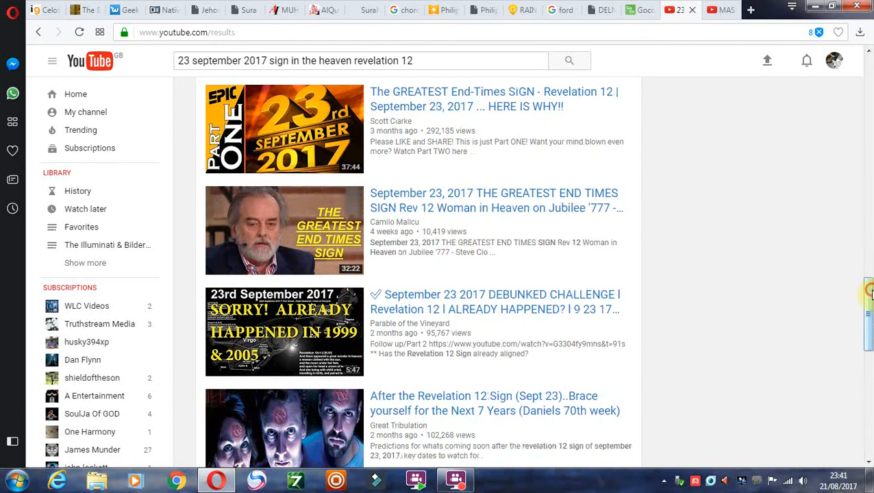
scroll("down", 3)
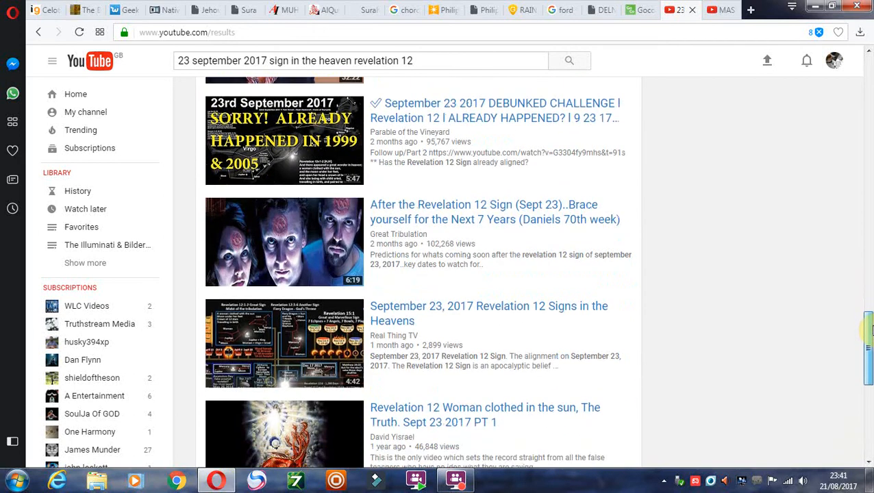
scroll("down", 3)
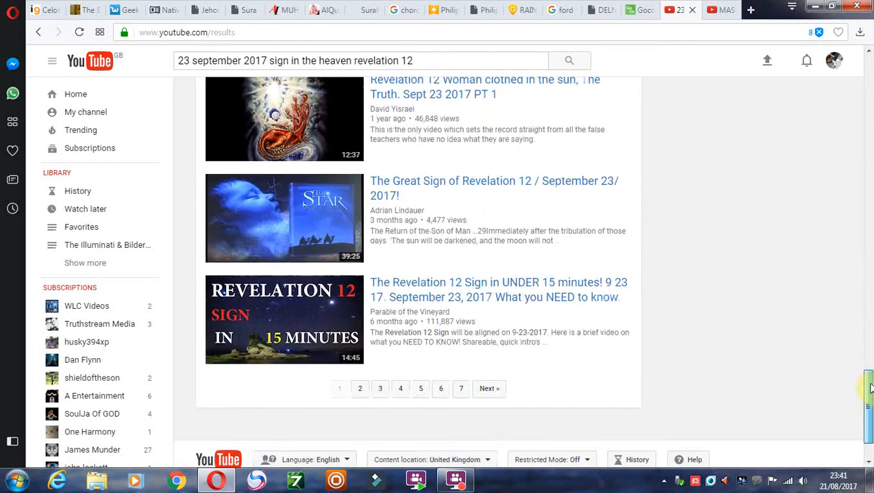
scroll("up", 3)
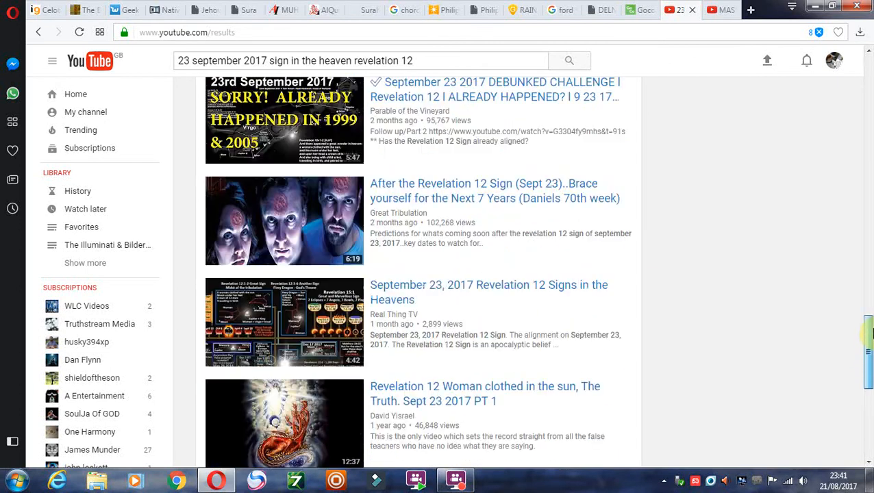
scroll("down", 3)
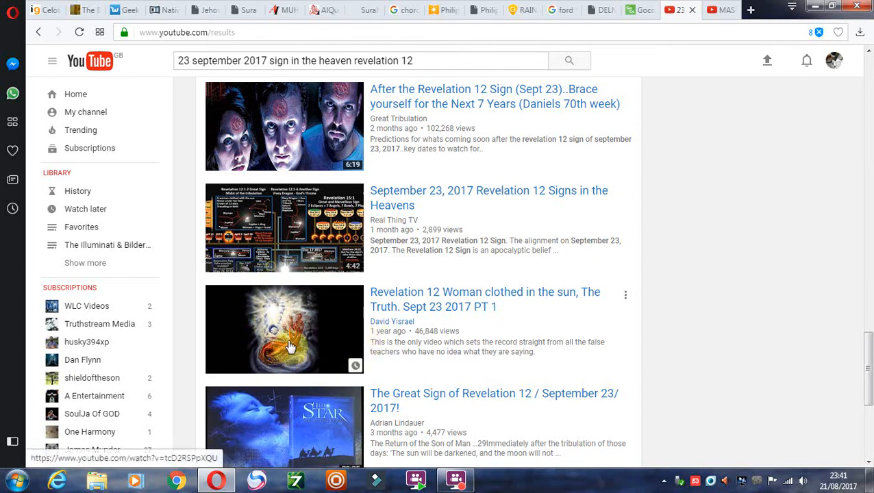
mouse_move(263, 333)
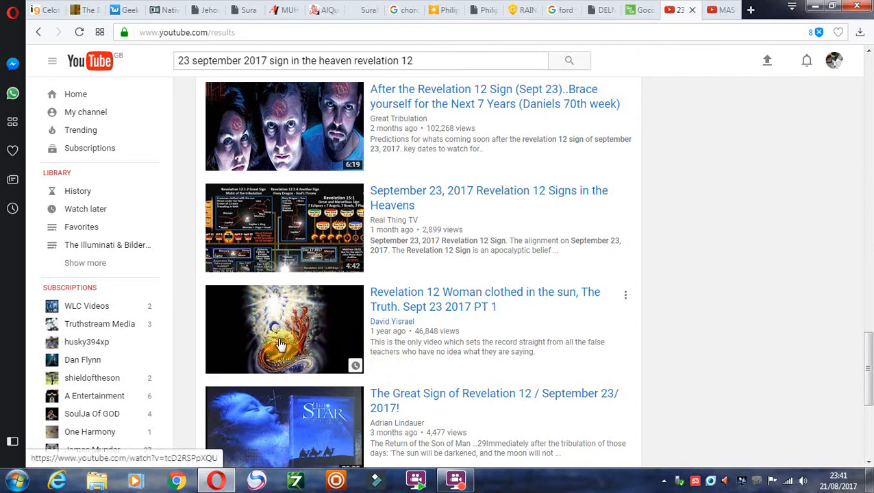
mouse_move(297, 354)
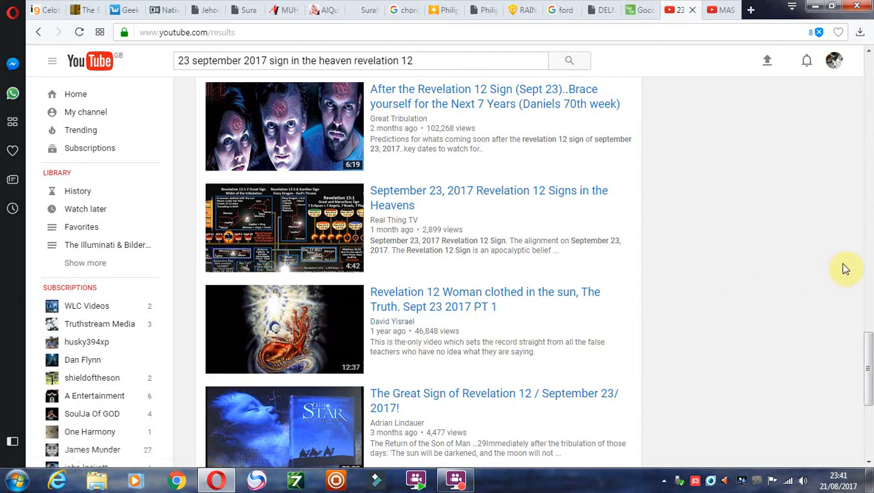
scroll("down", 3)
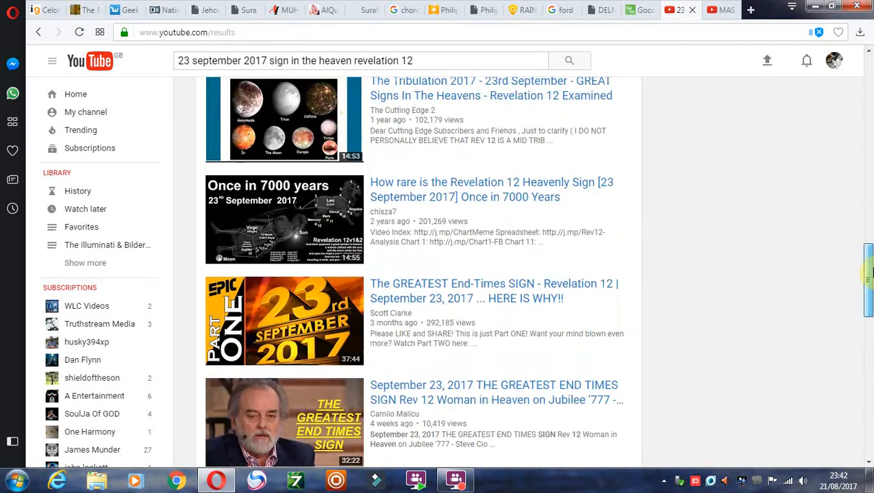
scroll("down", 3)
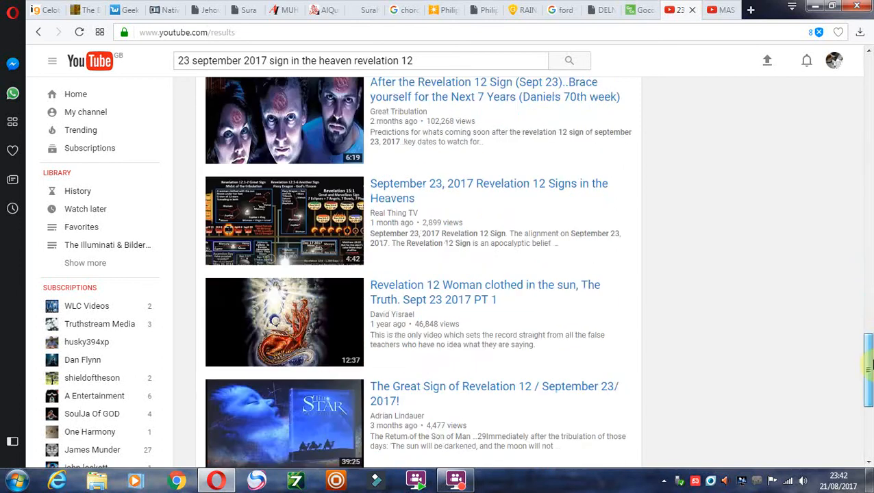
scroll("down", 3)
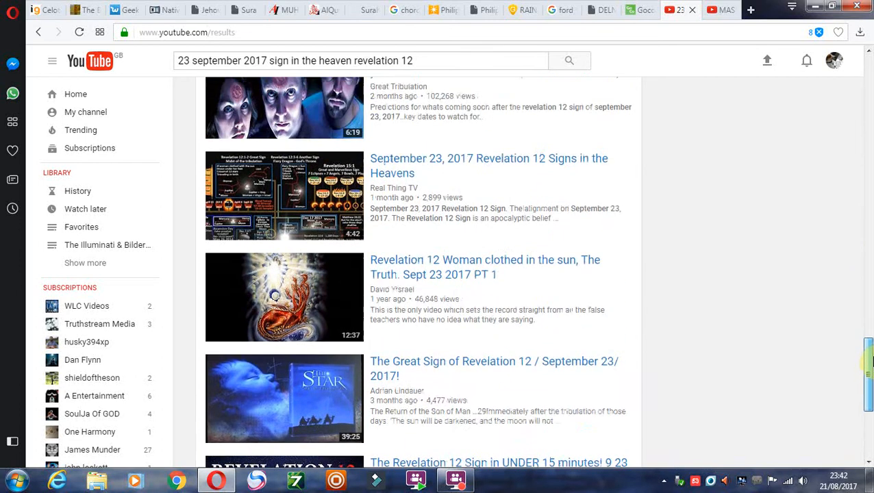
scroll("up", 3)
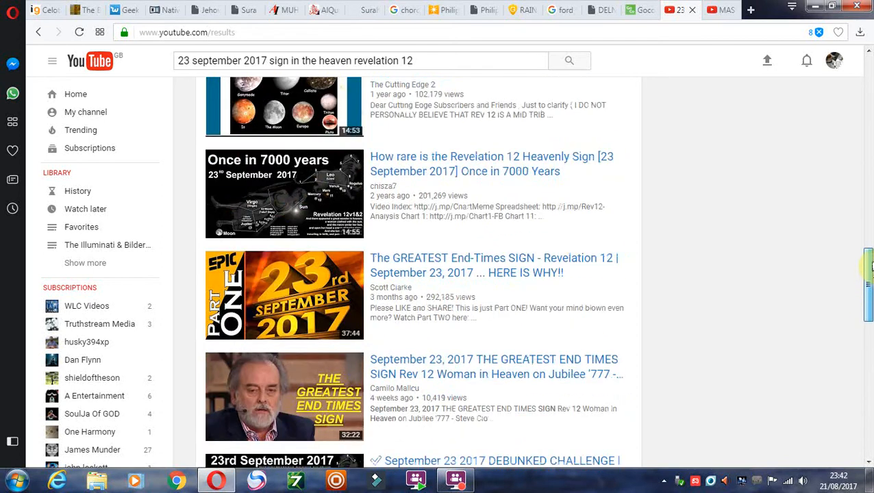
scroll("down", 3)
type("mcgregor")
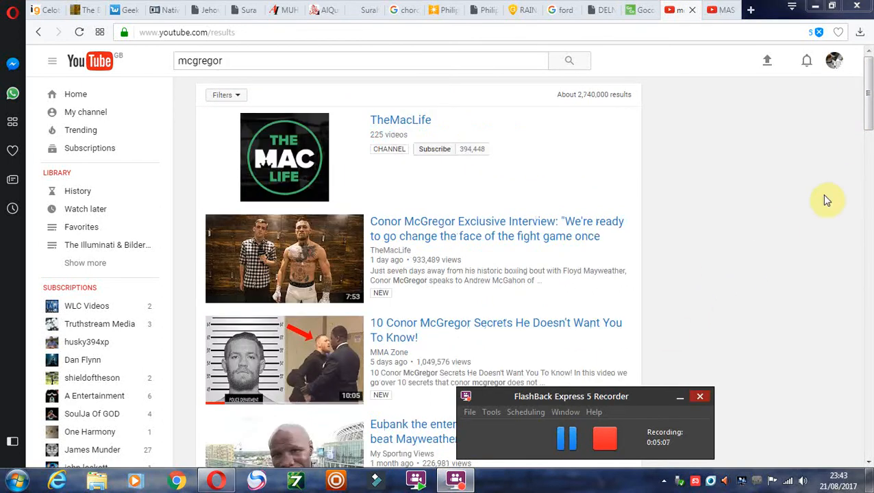
scroll("down", 3)
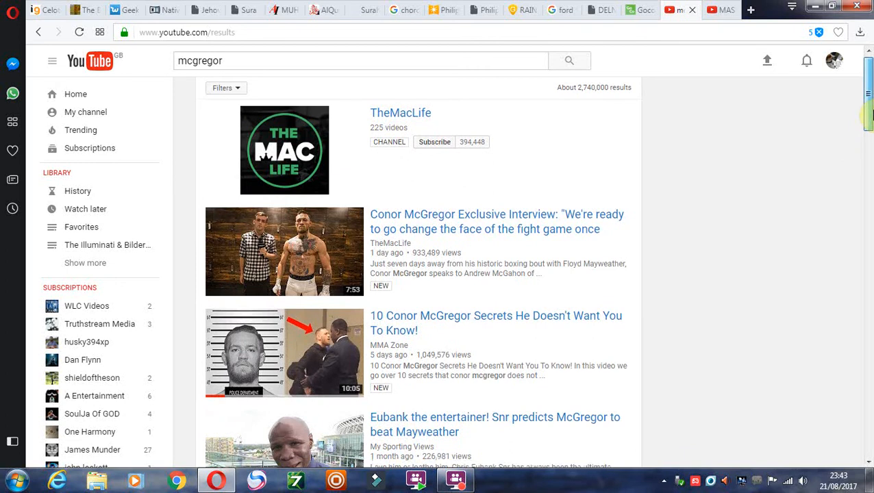
scroll("down", 3)
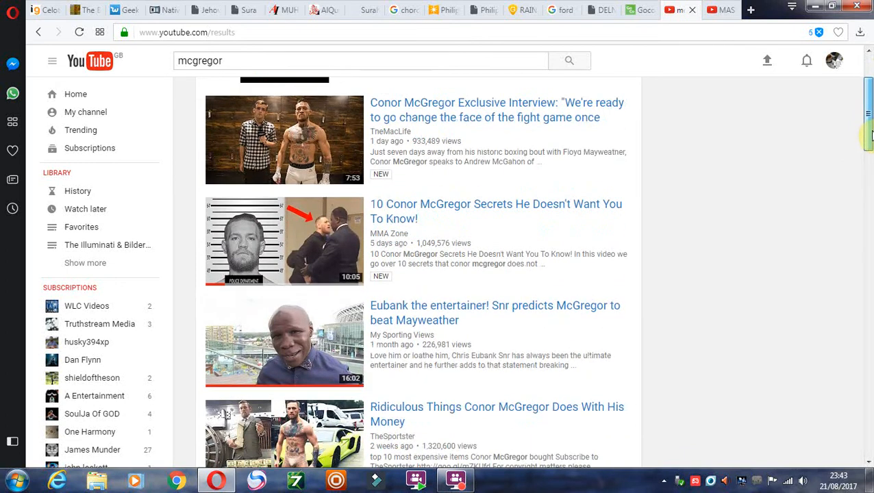
scroll("down", 3)
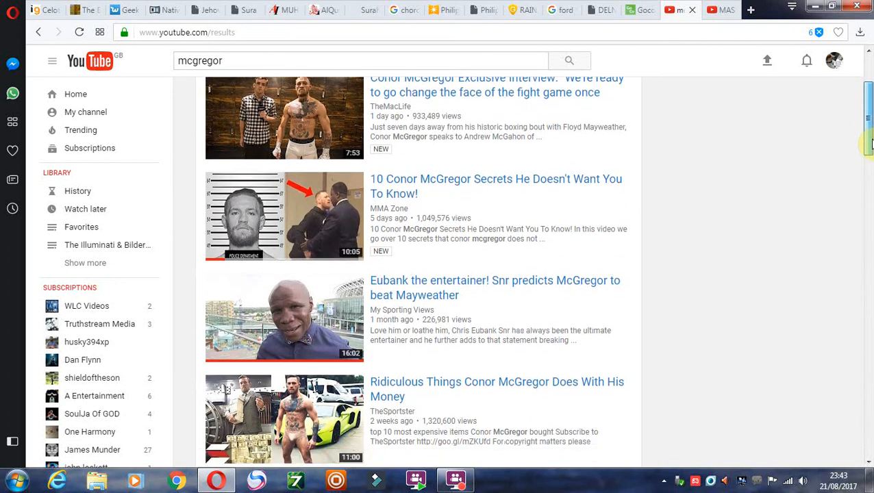
scroll("down", 3)
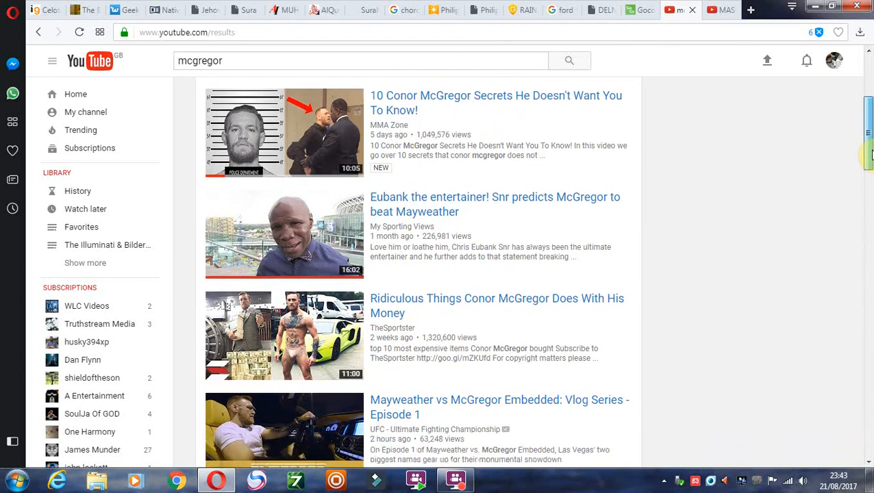
scroll("down", 3)
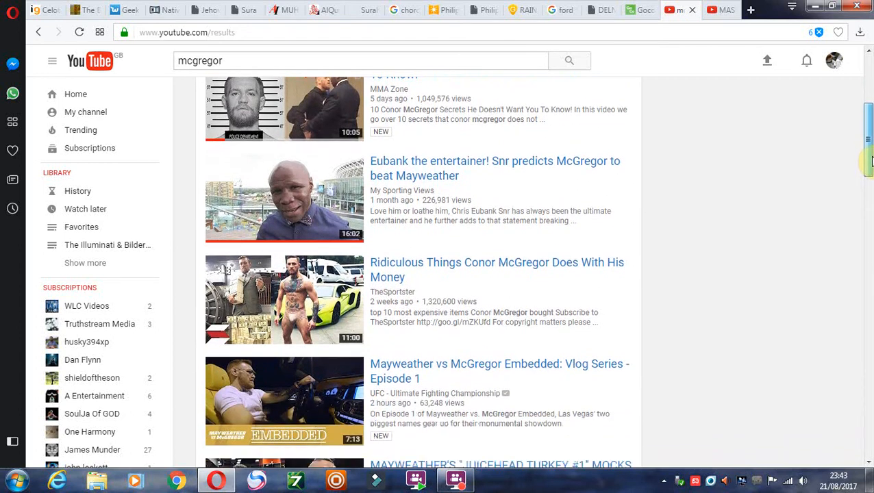
scroll("down", 3)
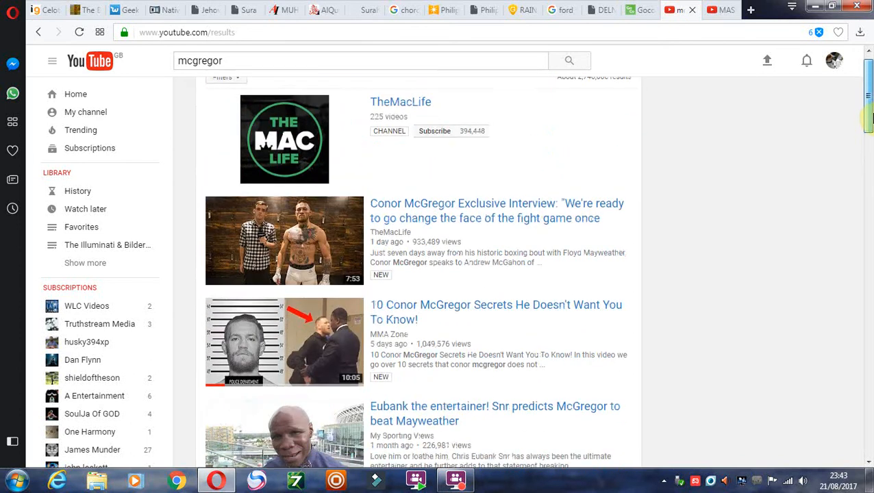
scroll("down", 3)
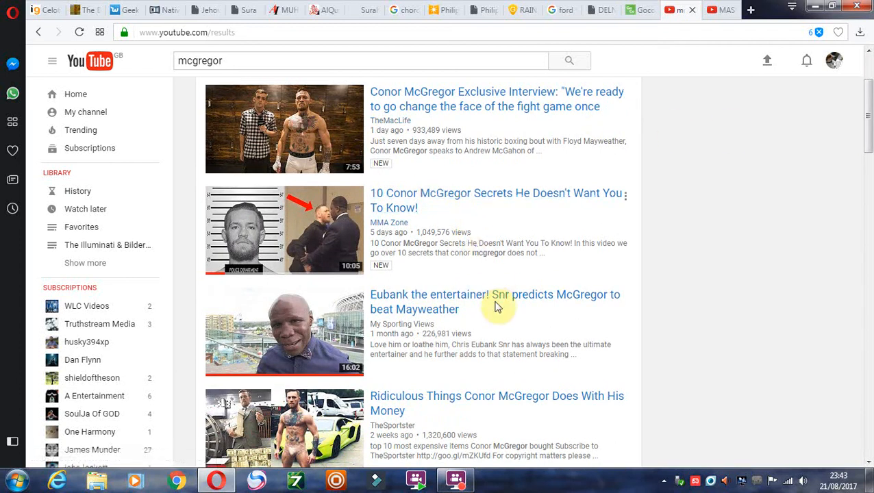
mouse_move(691, 170)
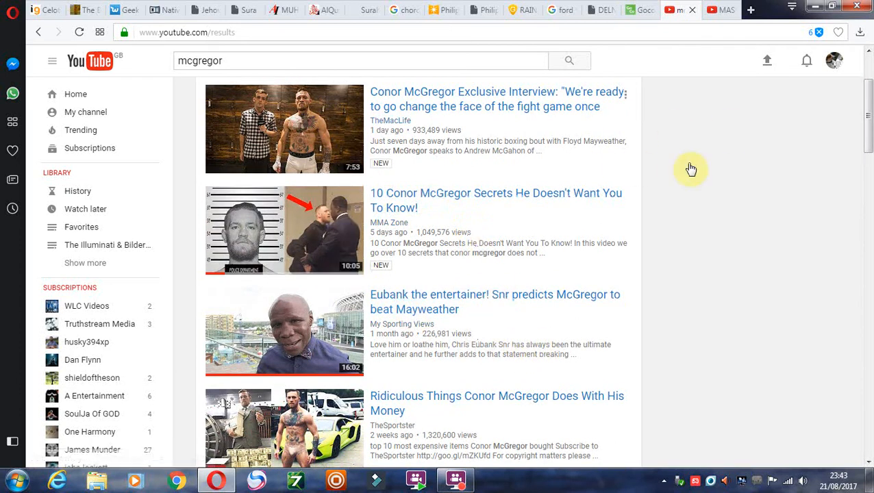
scroll("down", 3)
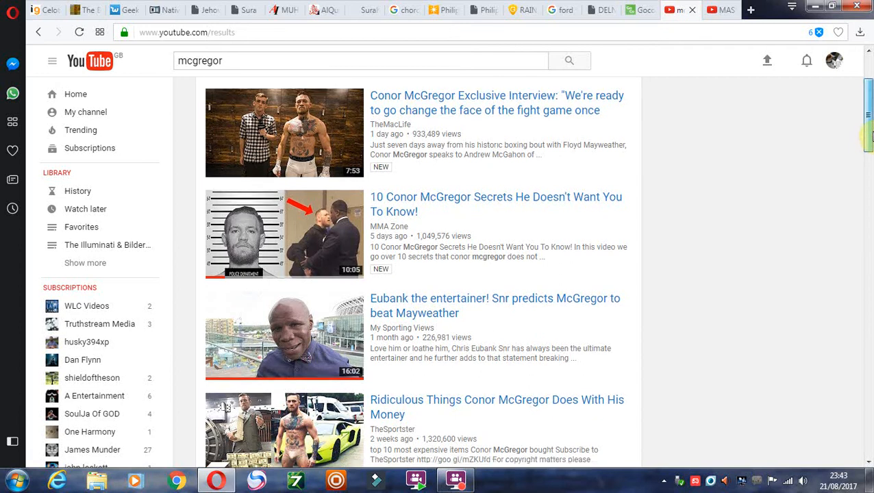
scroll("down", 3)
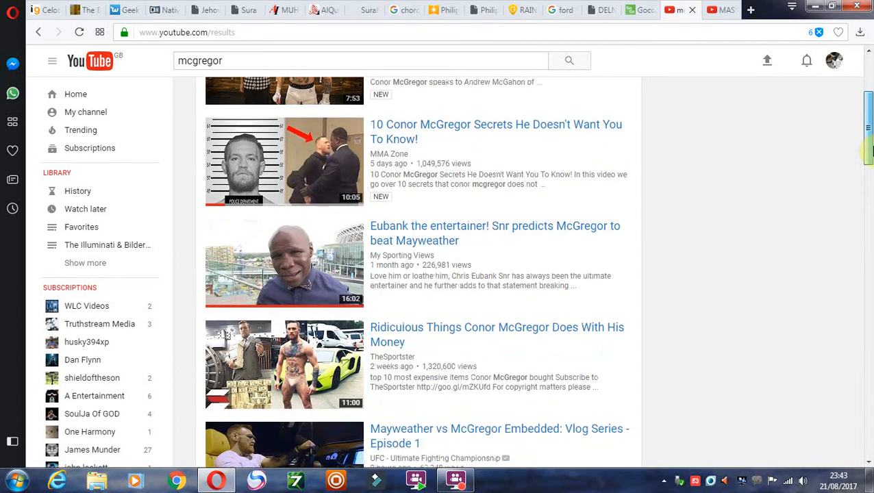
scroll("down", 3)
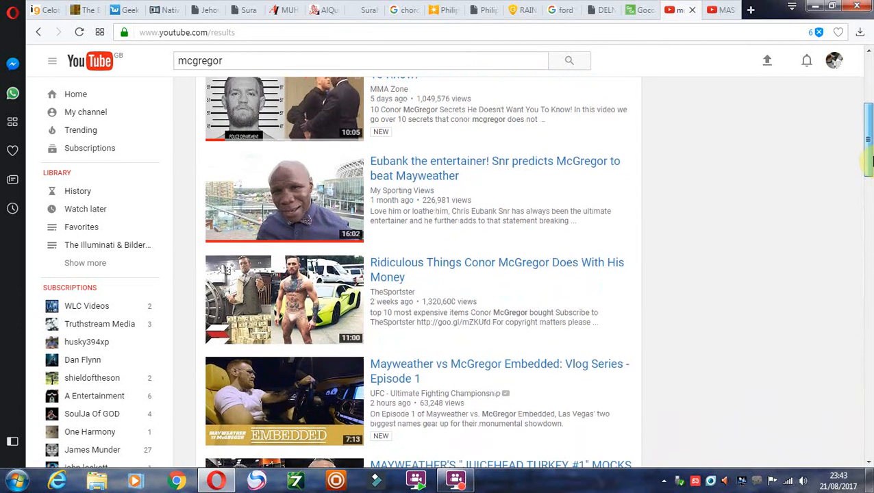
scroll("down", 3)
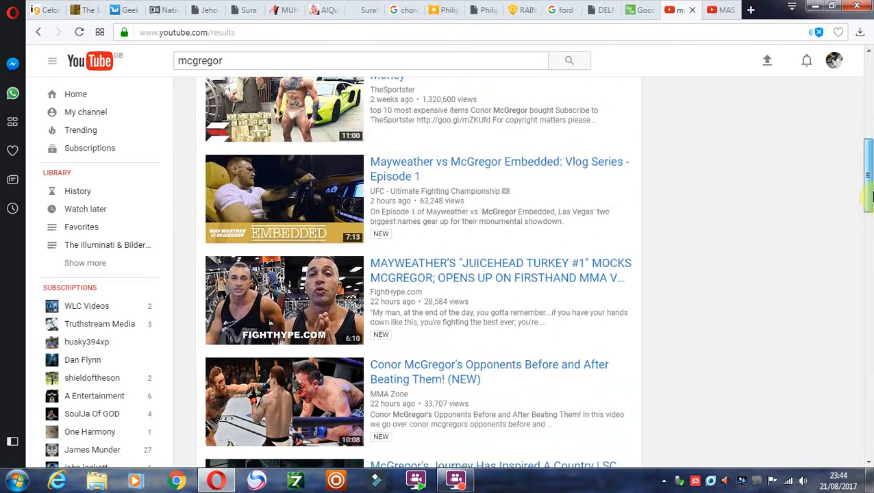
scroll("down", 3)
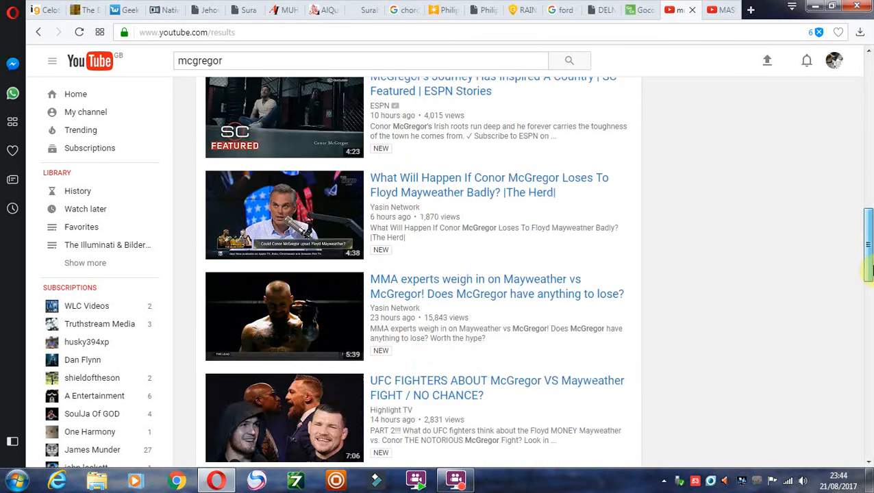
scroll("down", 3)
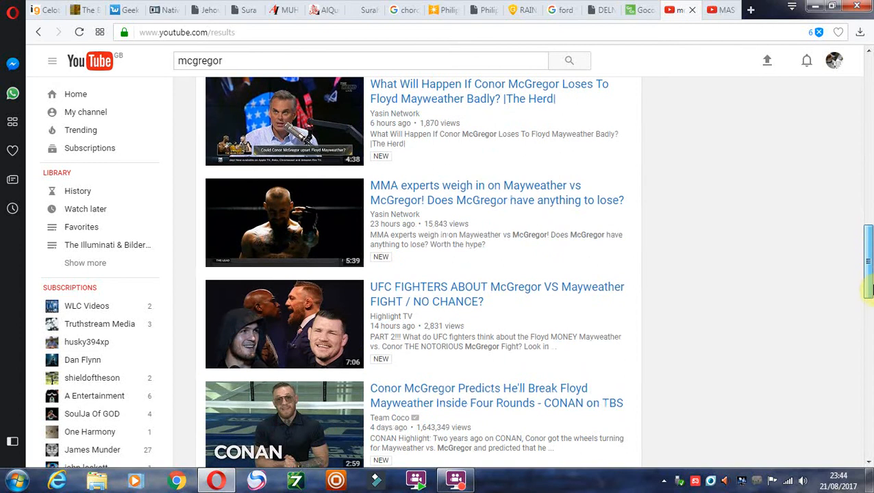
scroll("down", 3)
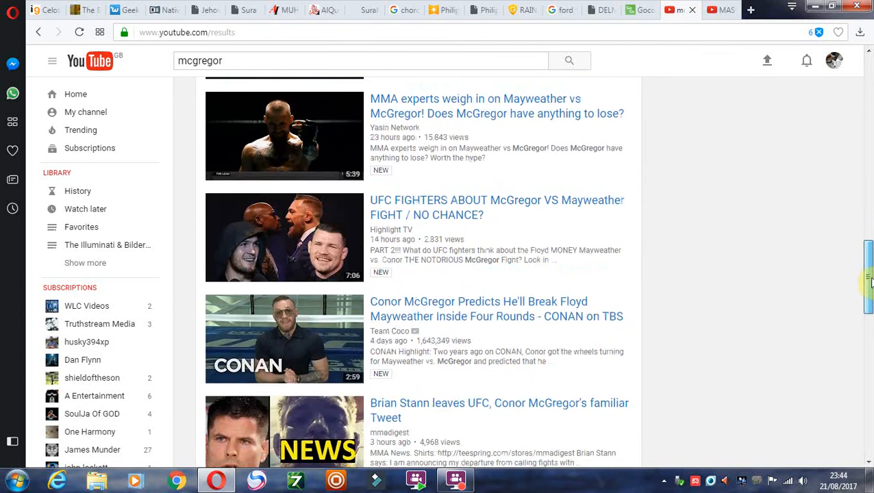
scroll("down", 3)
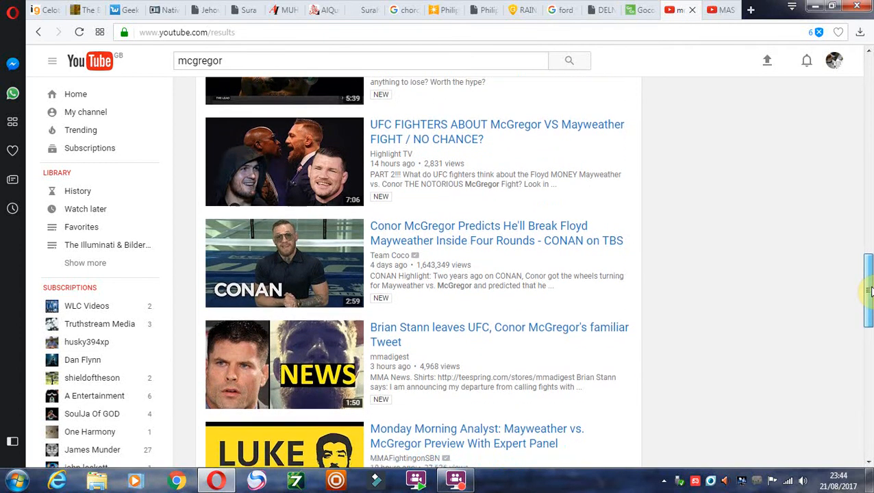
scroll("down", 3)
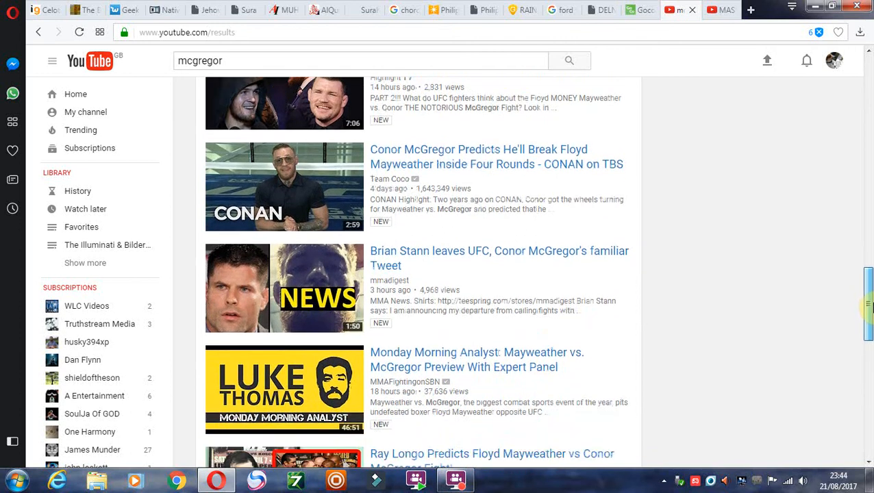
scroll("down", 3)
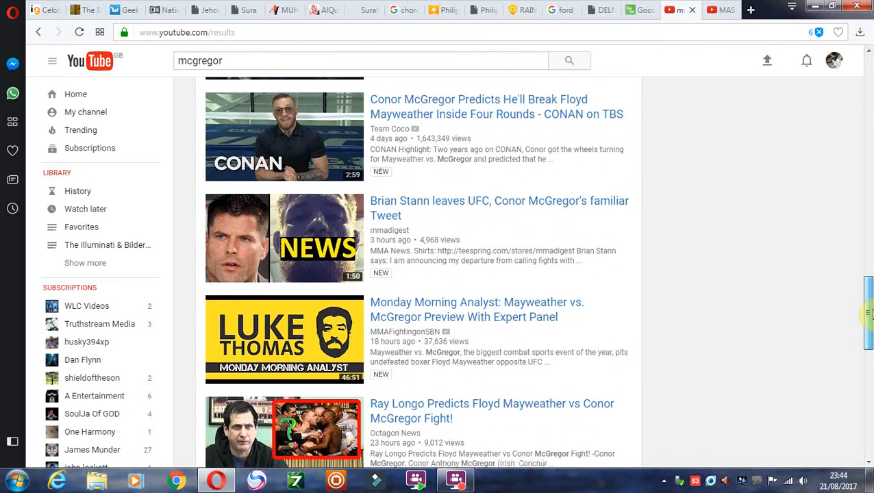
scroll("down", 3)
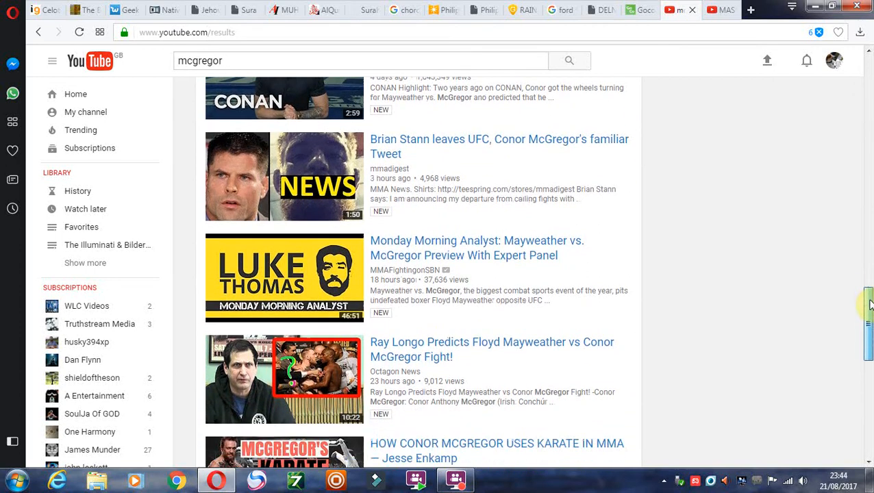
scroll("down", 3)
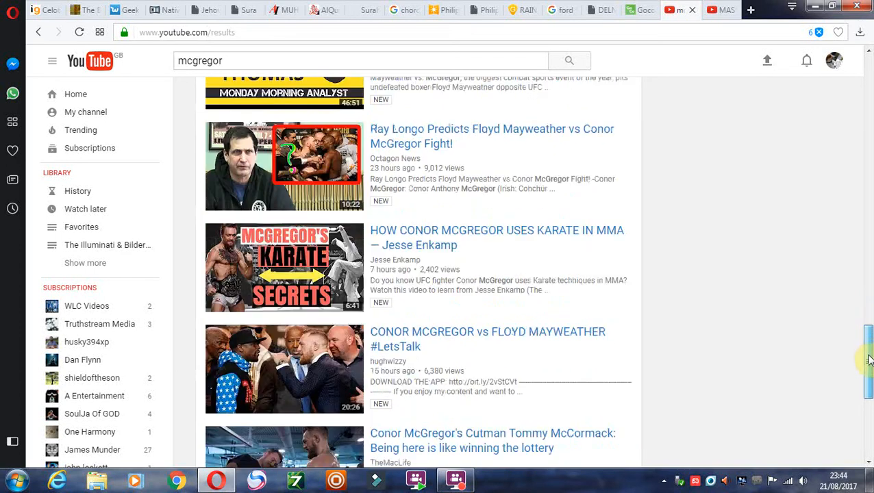
scroll("down", 3)
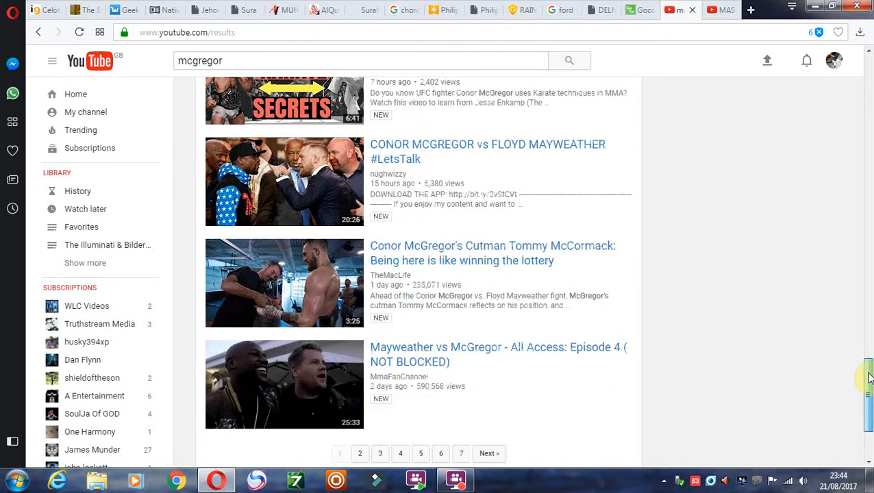
scroll("down", 3)
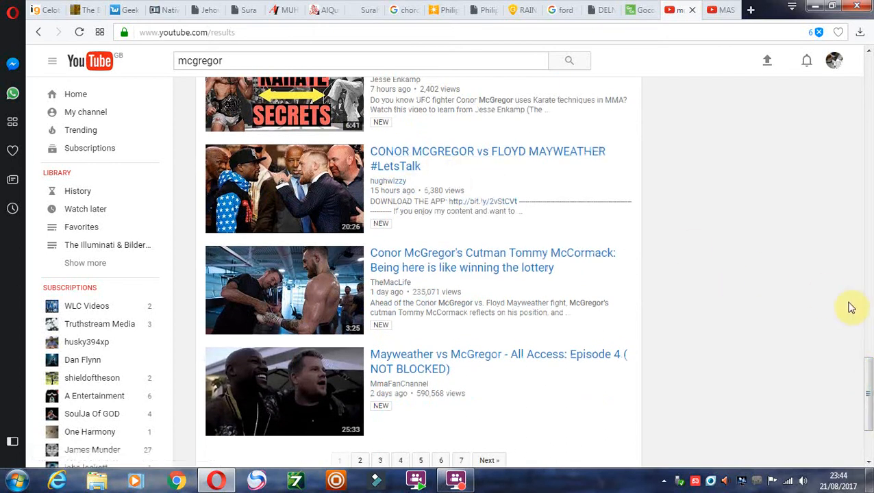
scroll("down", 3)
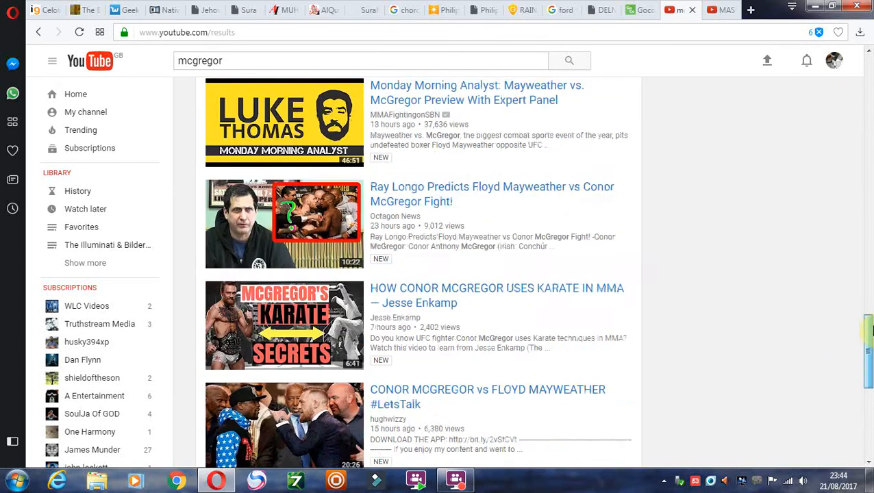
scroll("down", 3)
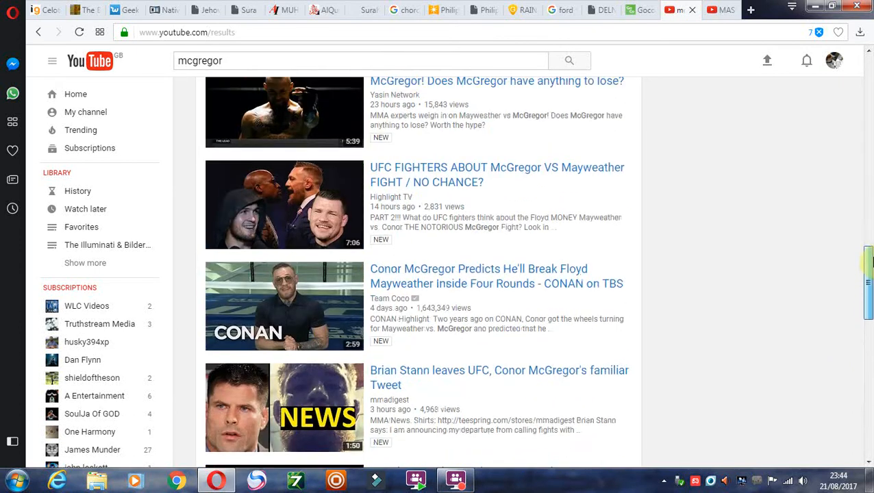
scroll("down", 3)
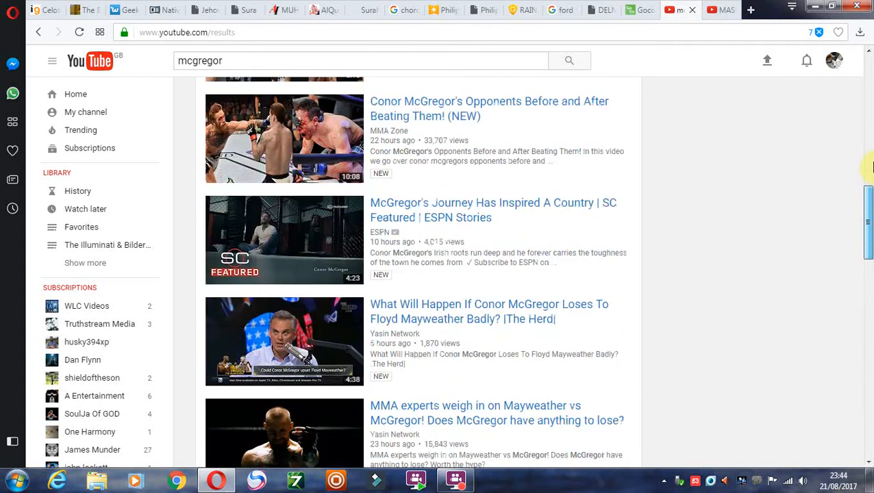
scroll("down", 3)
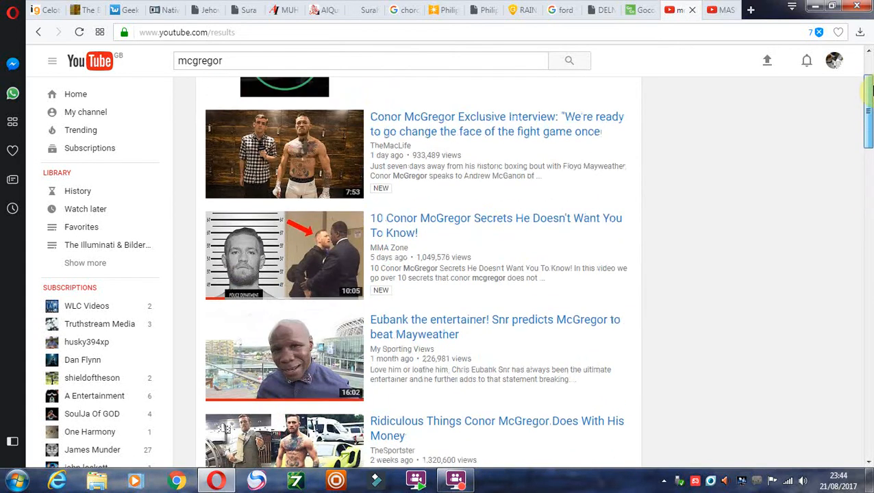
mouse_move(524, 340)
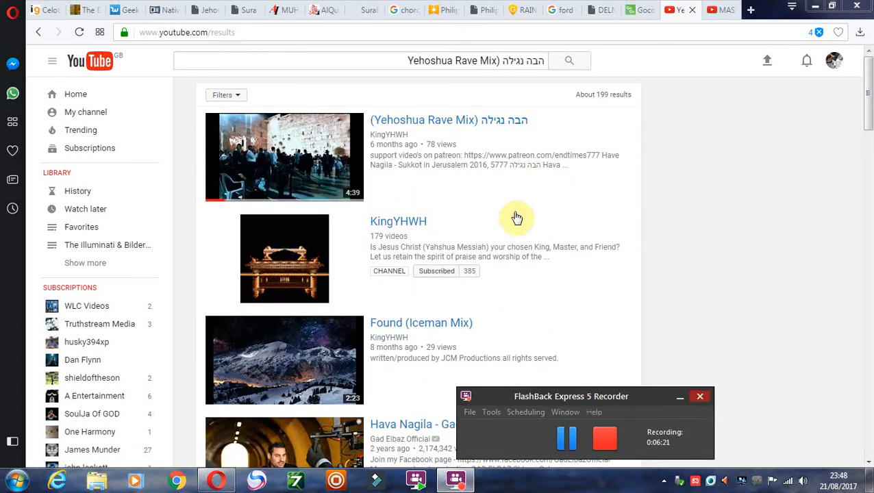
mouse_move(306, 161)
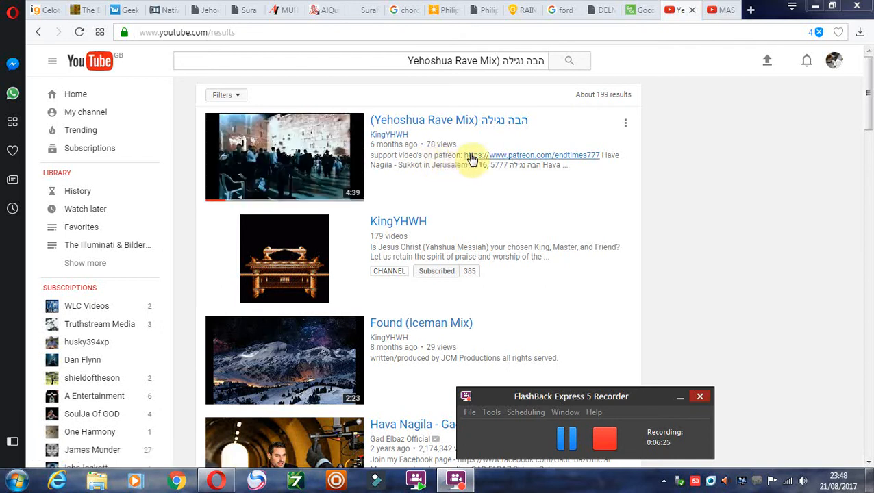
Start playing the "(Yehoshua Rave Mix) הבה נגילה" video by KingYHWH from its search results.
left_click(449, 120)
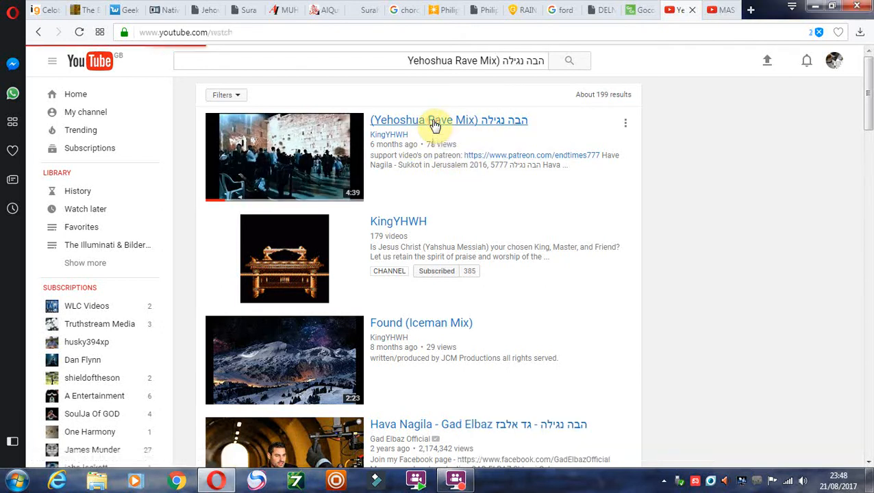
left_click(449, 121)
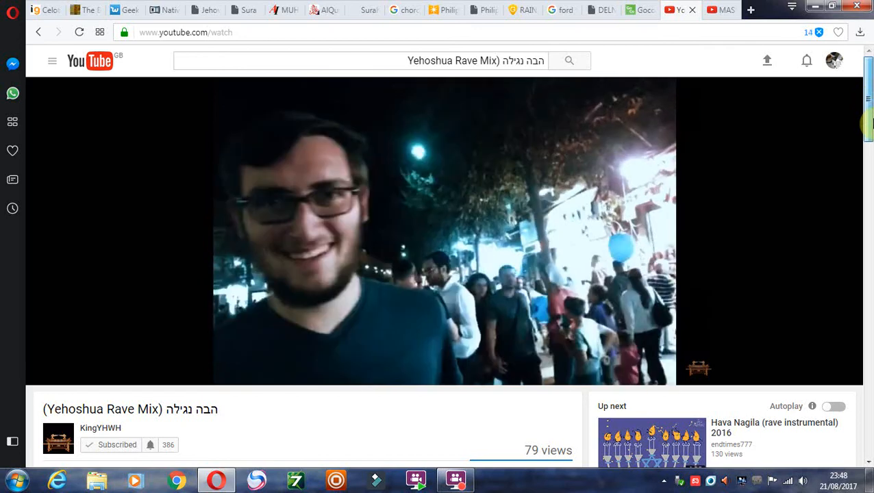
Scroll down the watch page while the rave mix plays on toward 2:19 of 4:39.
scroll("down", 3)
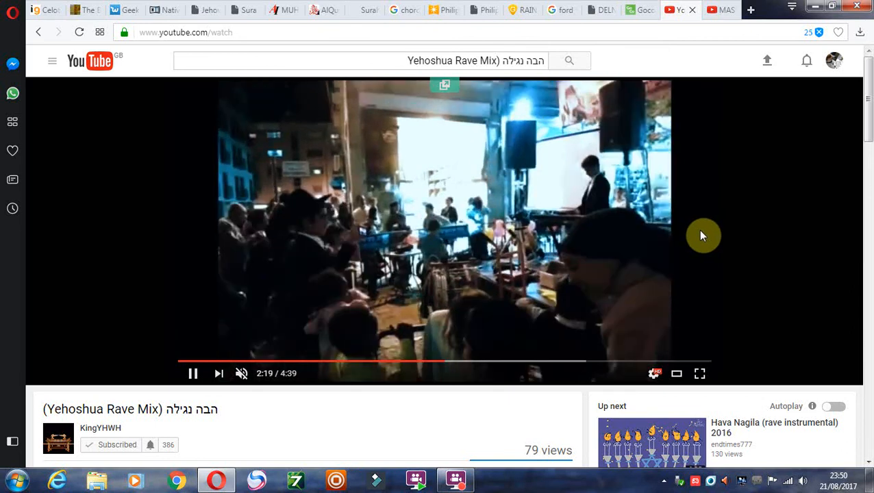
mouse_move(624, 267)
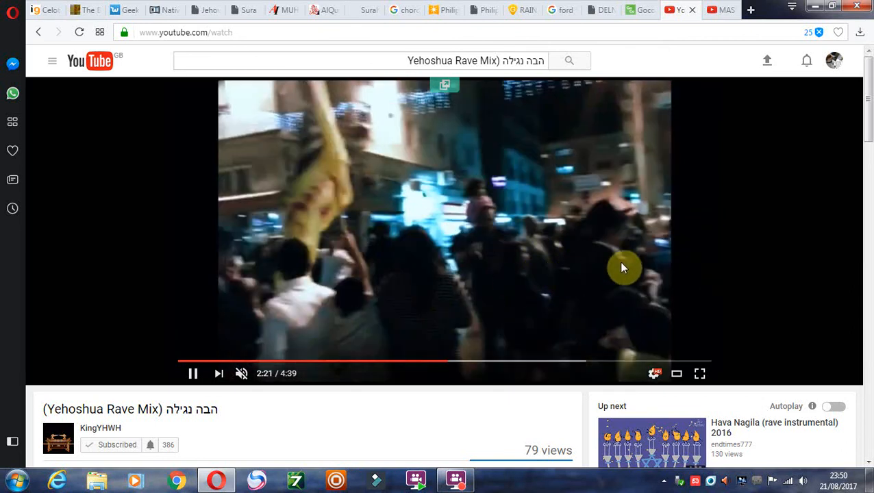